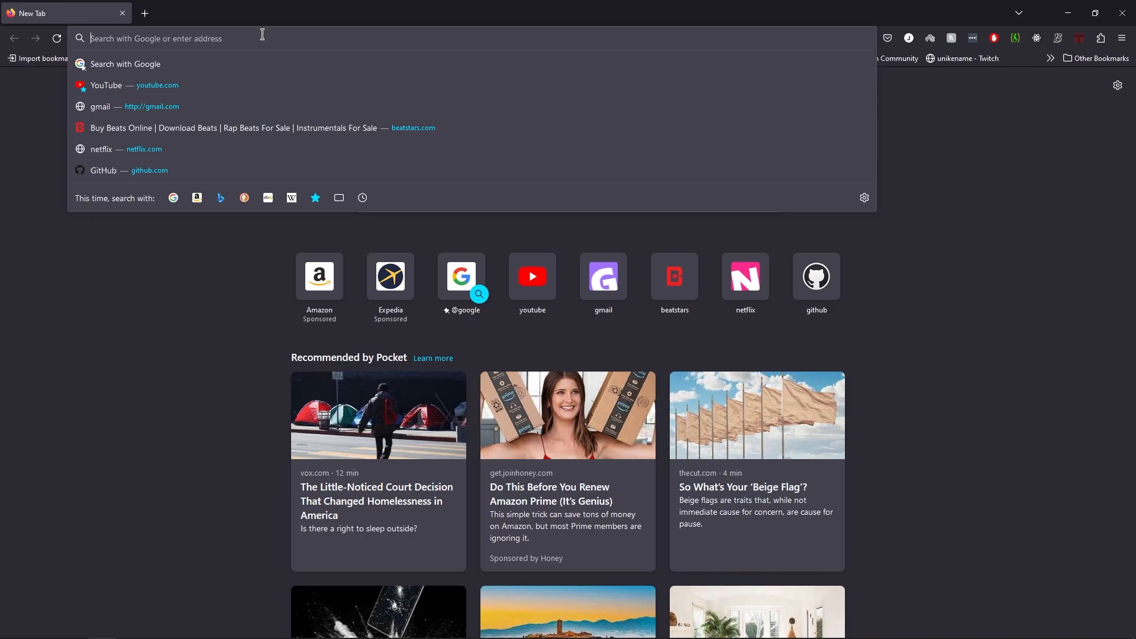
Browse to Downloads > TShock 5.1.3 > ServerPlugins and point out the Banker.dll plugin file.
left_click(13, 627)
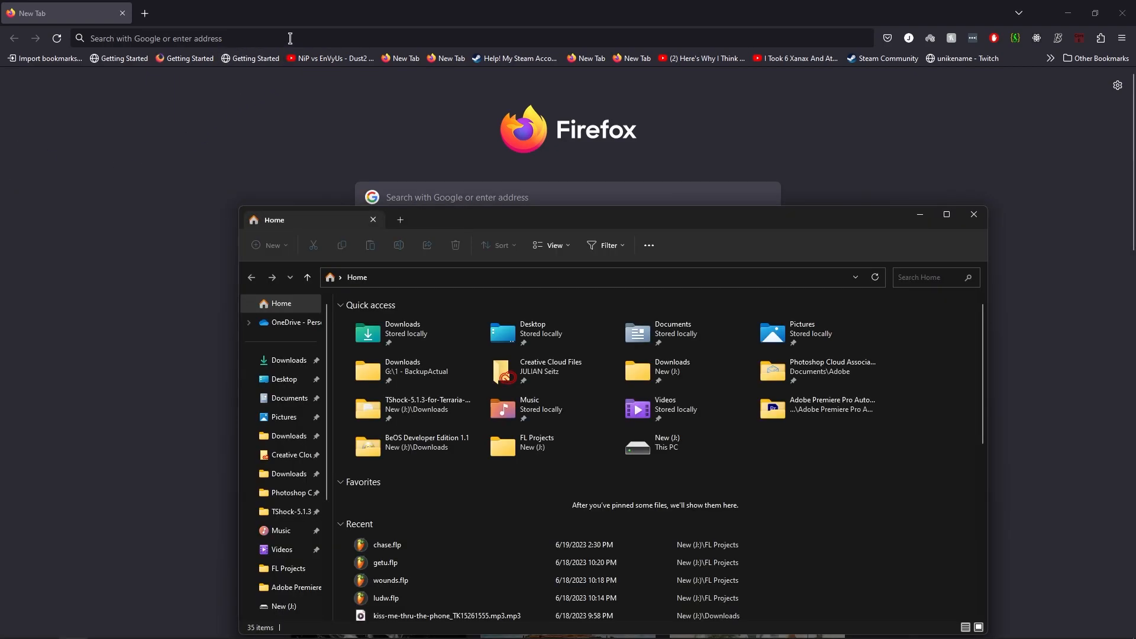
left_click(289, 359)
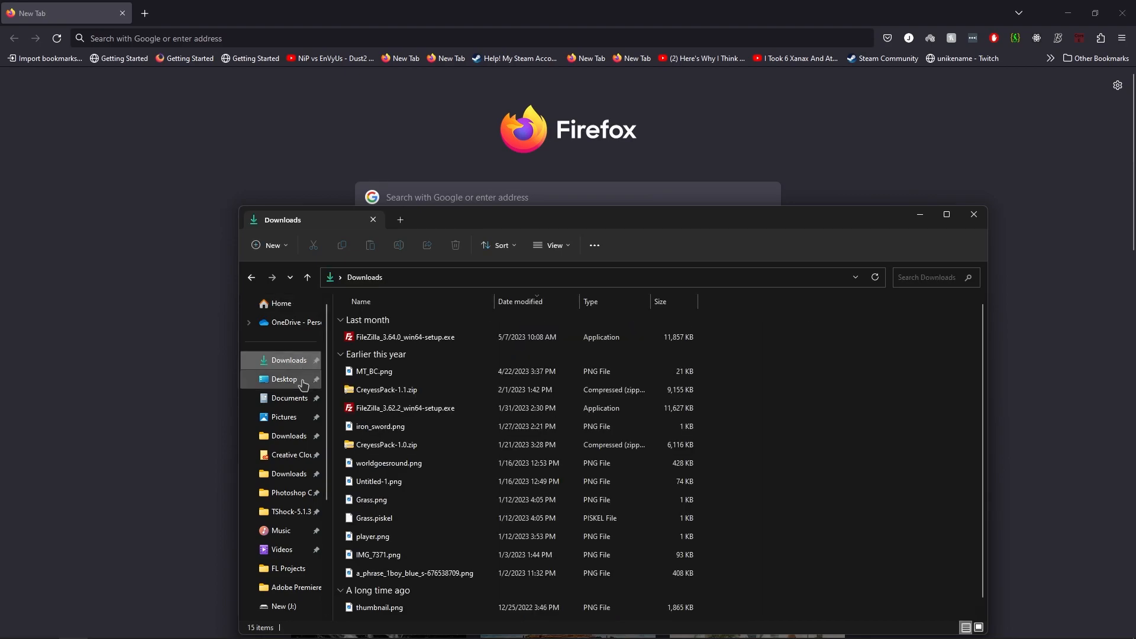
mouse_move(290, 455)
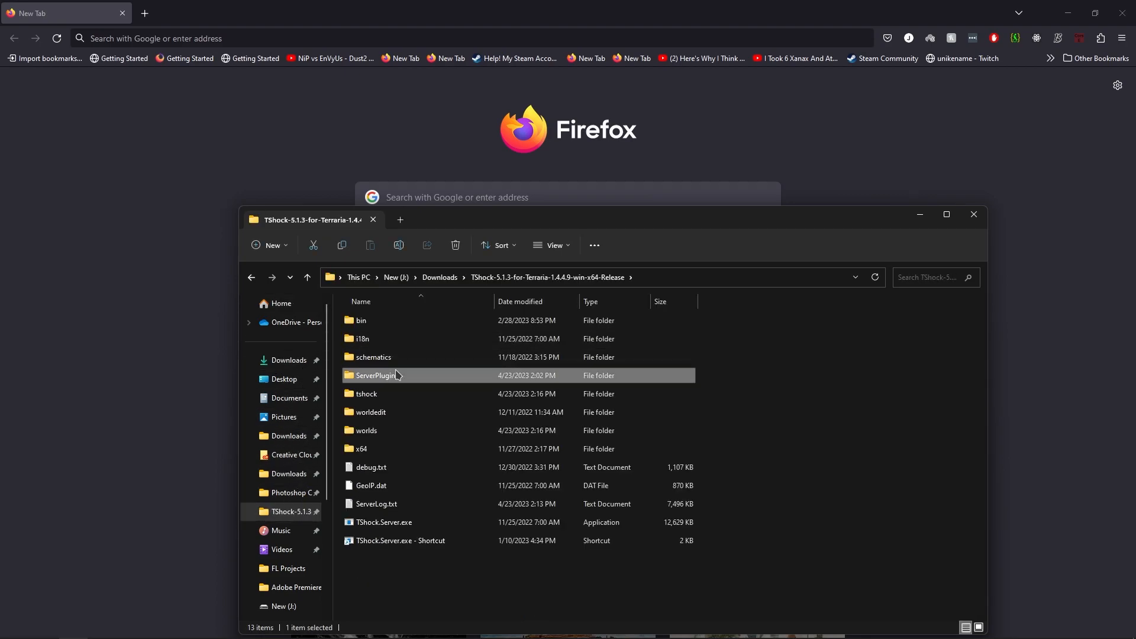
double_click(379, 375)
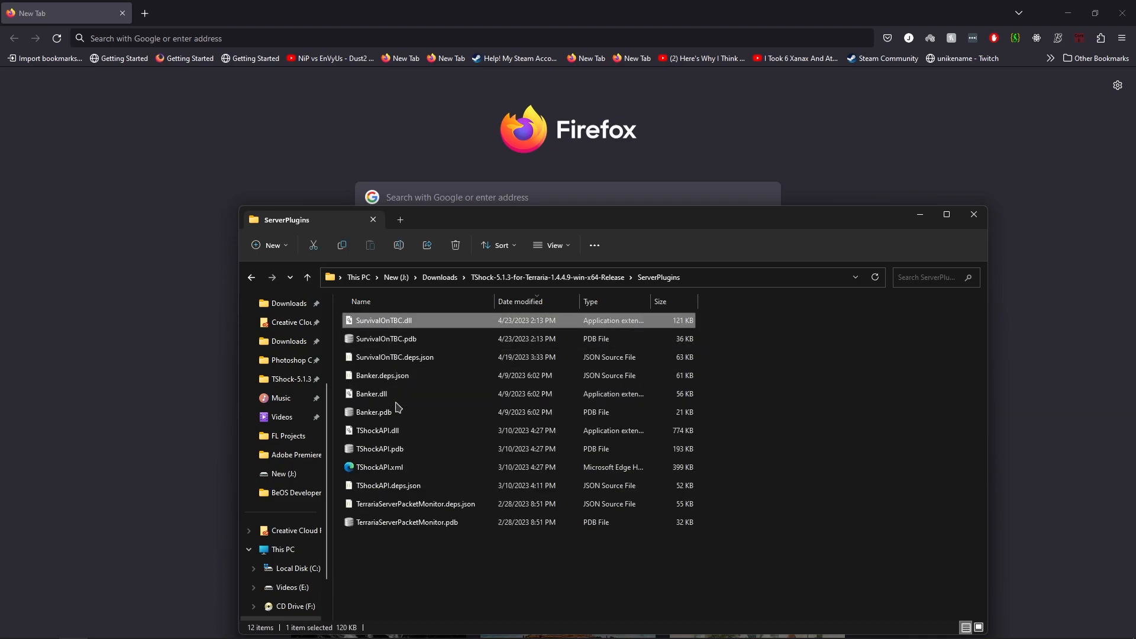
left_click(371, 393)
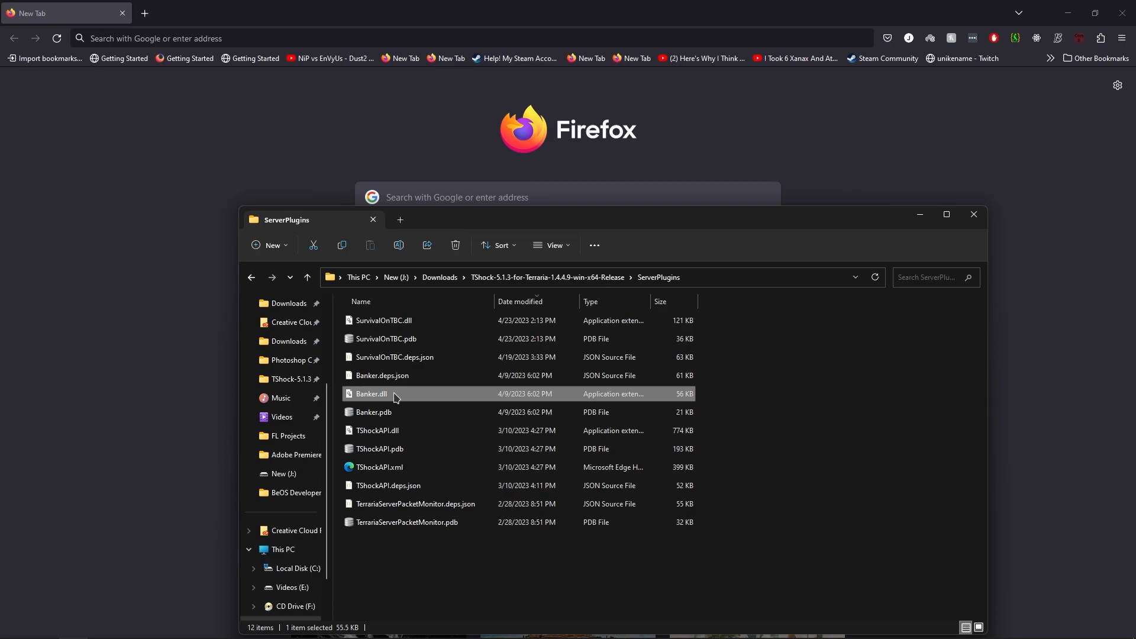
Go to github.com/Terraria-Builders-Community/WorldEdit and scroll through the repository page.
type("gi")
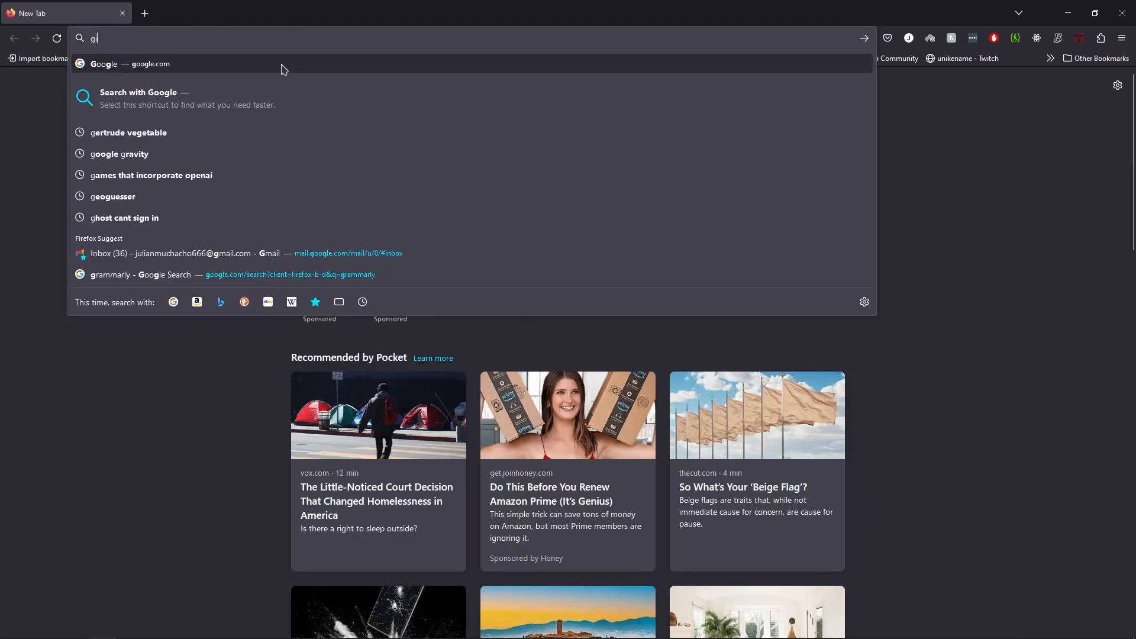
type("github.com/ W")
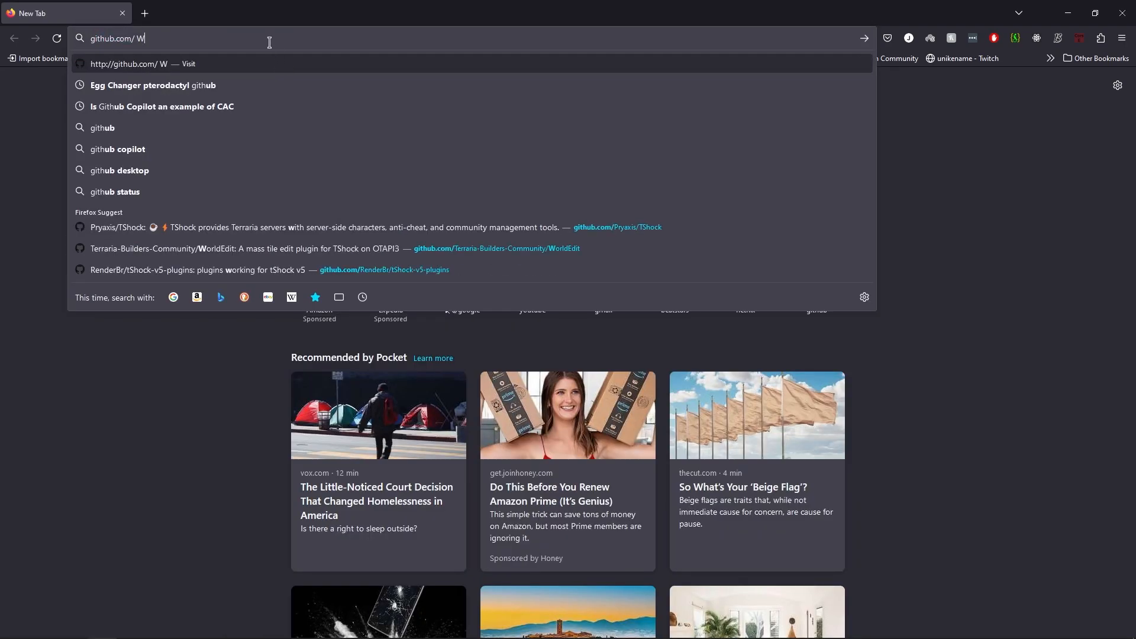
type("orldEdit")
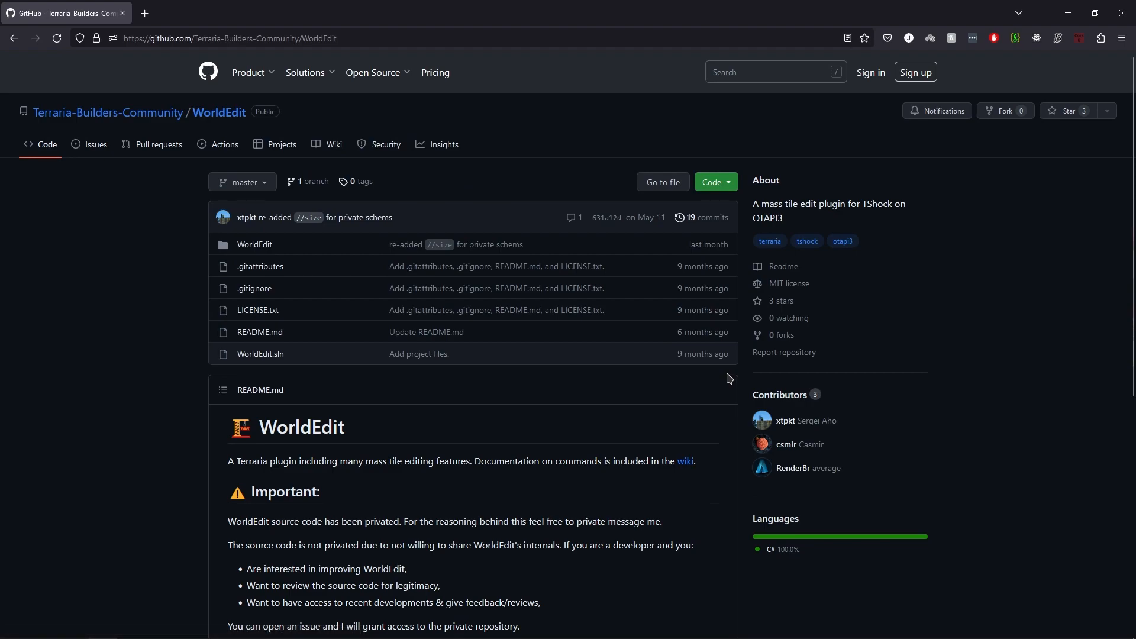
mouse_move(108, 113)
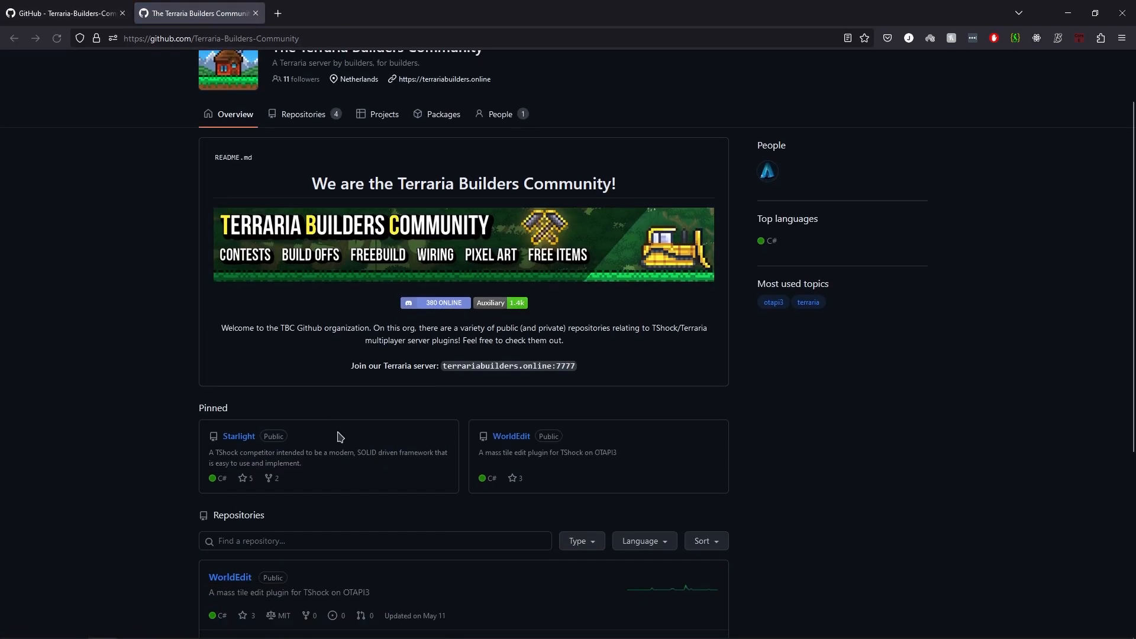
scroll("down", 3)
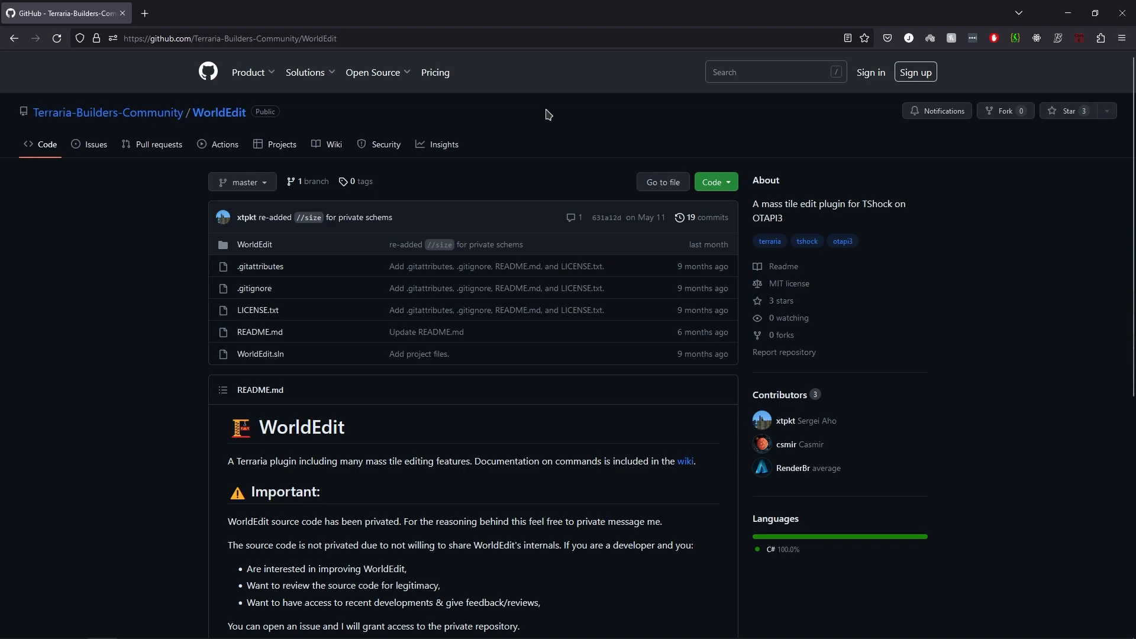
mouse_move(511, 429)
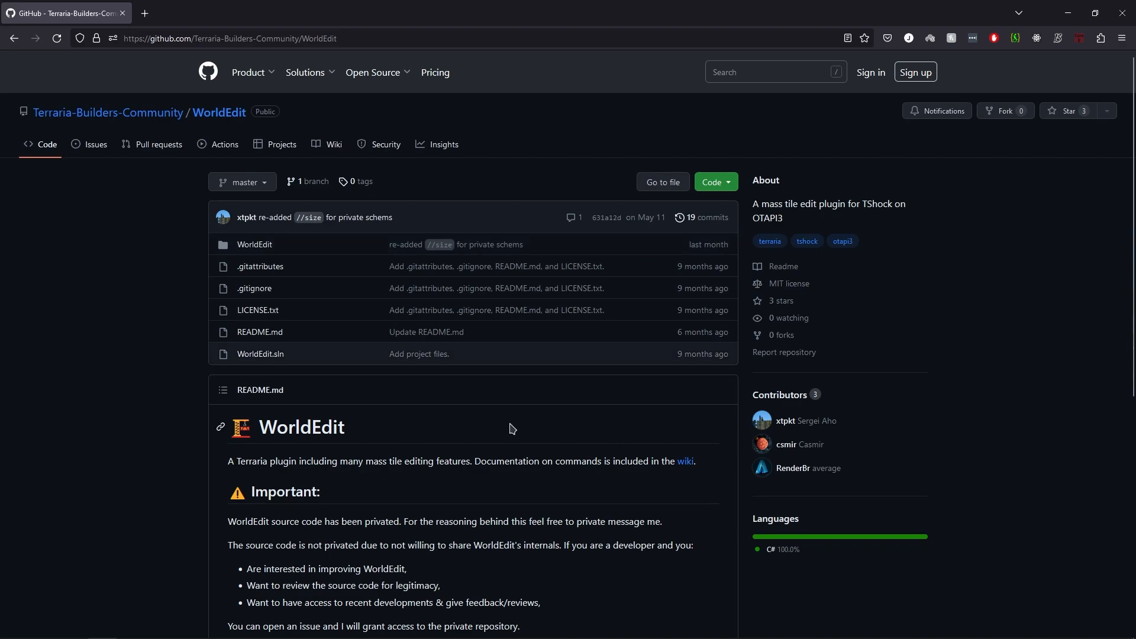
mouse_move(695, 136)
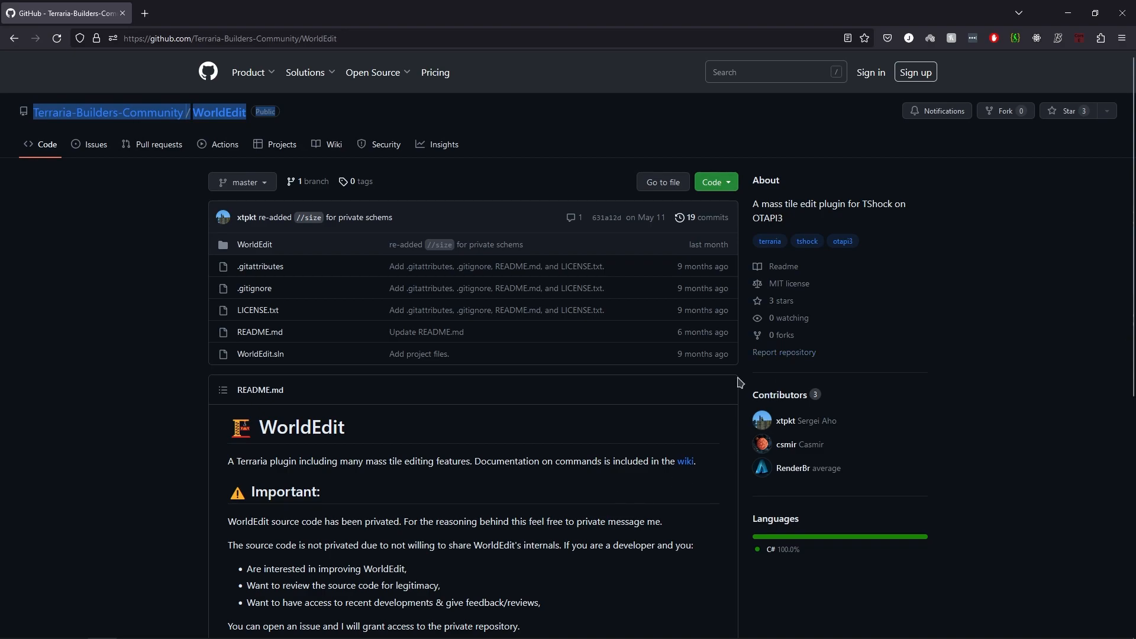
mouse_move(856, 369)
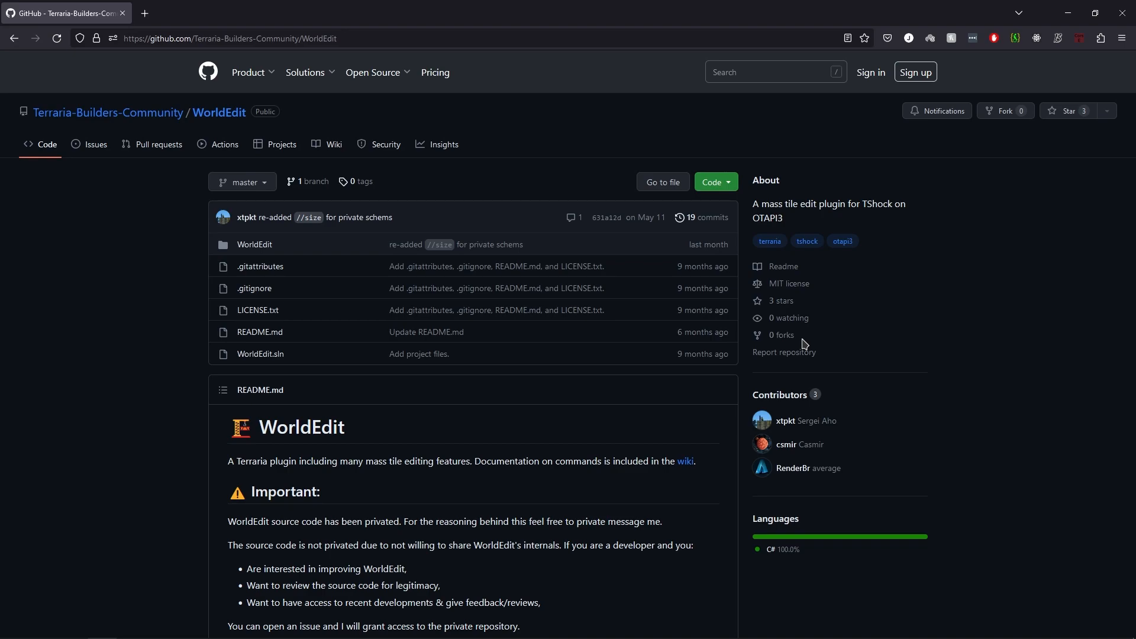
mouse_move(835, 305)
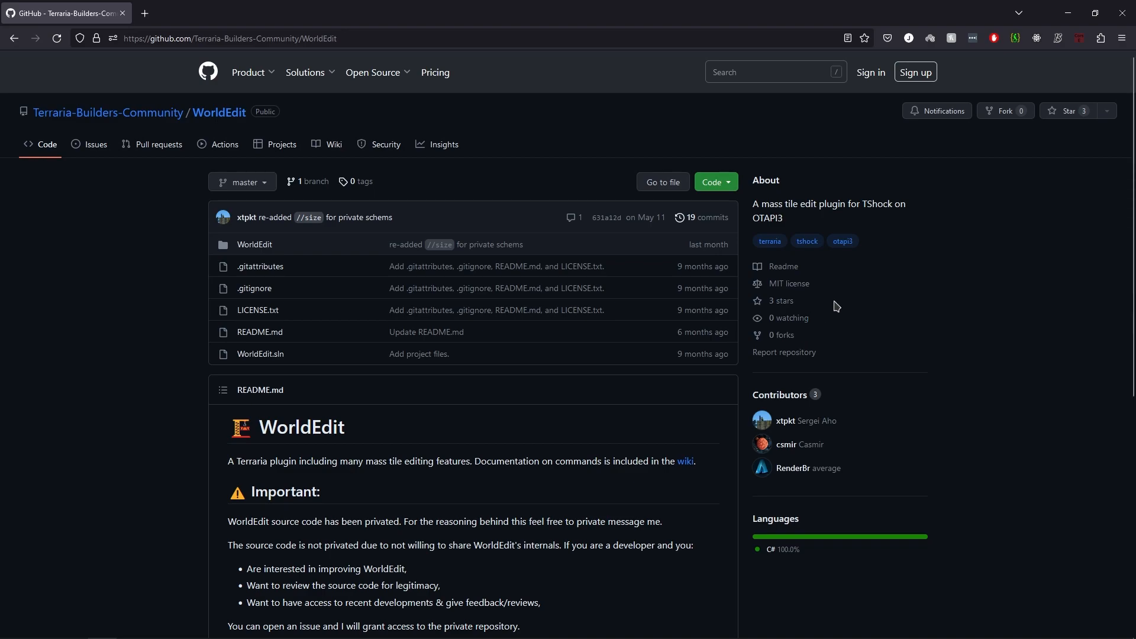
mouse_move(583, 149)
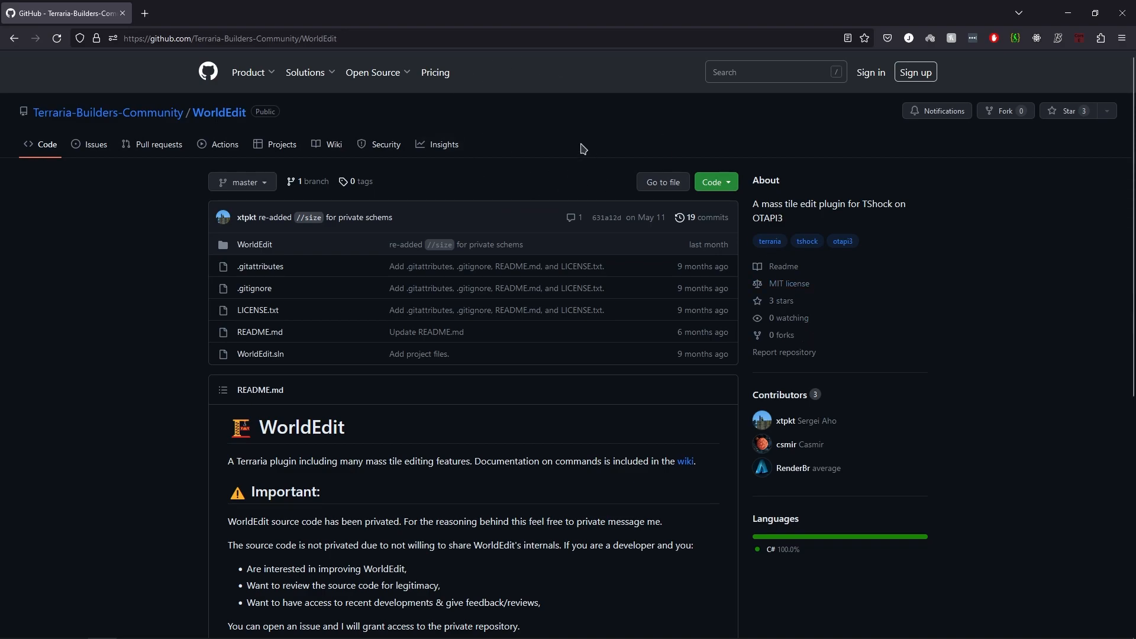
mouse_move(650, 231)
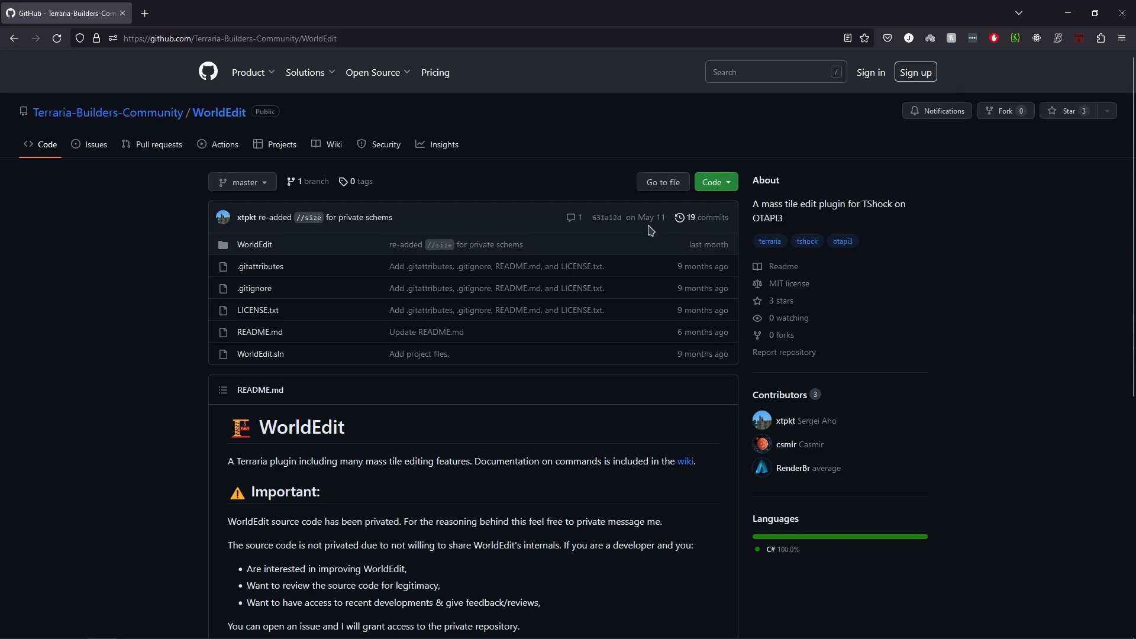
Look inside the WorldEdit source folder listing Commands and WorldEdit.cs.
left_click(71, 627)
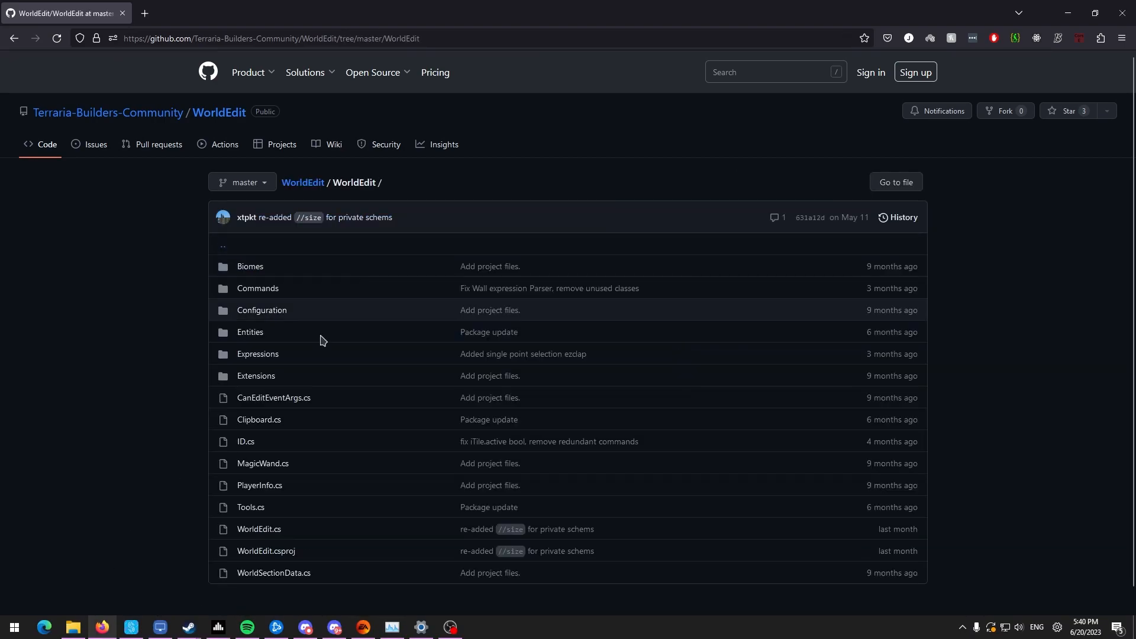
mouse_move(239, 289)
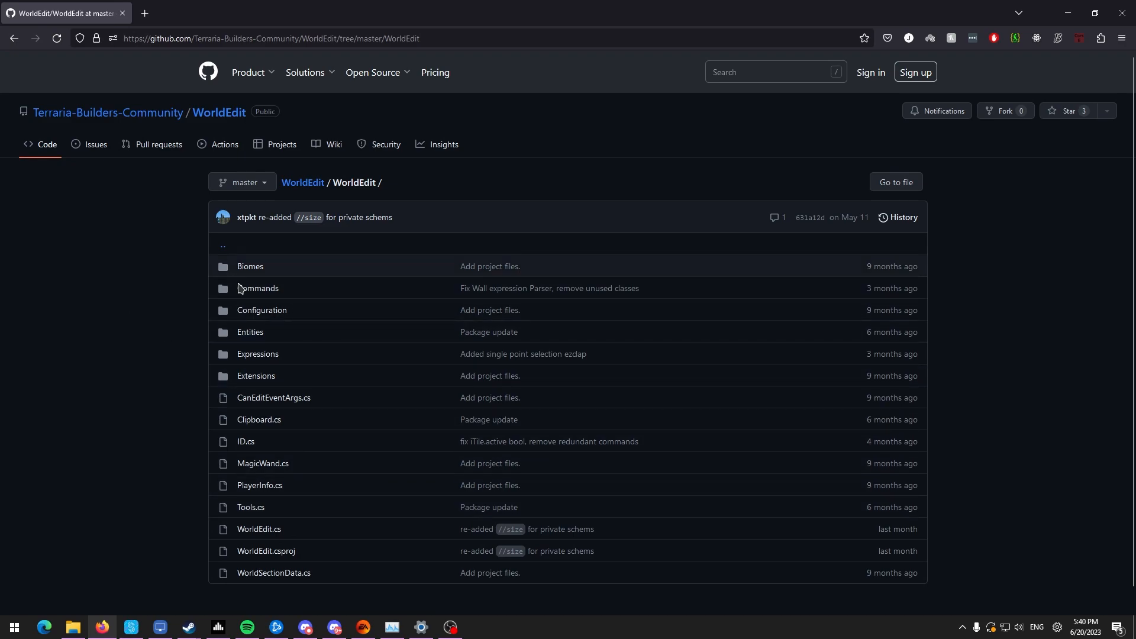
mouse_move(348, 201)
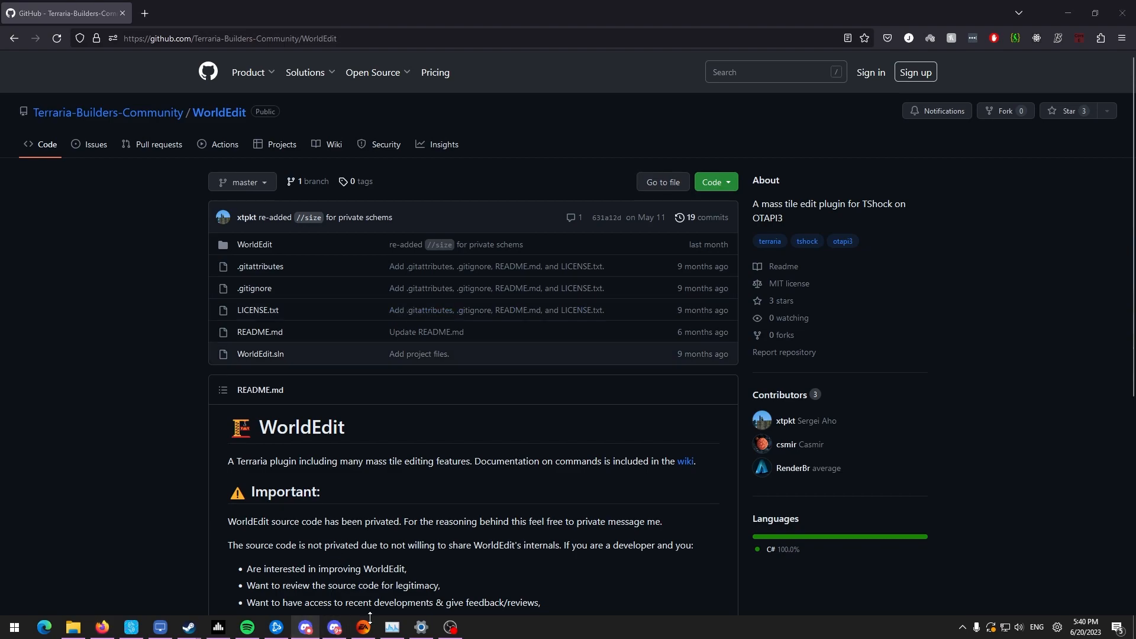
mouse_move(524, 392)
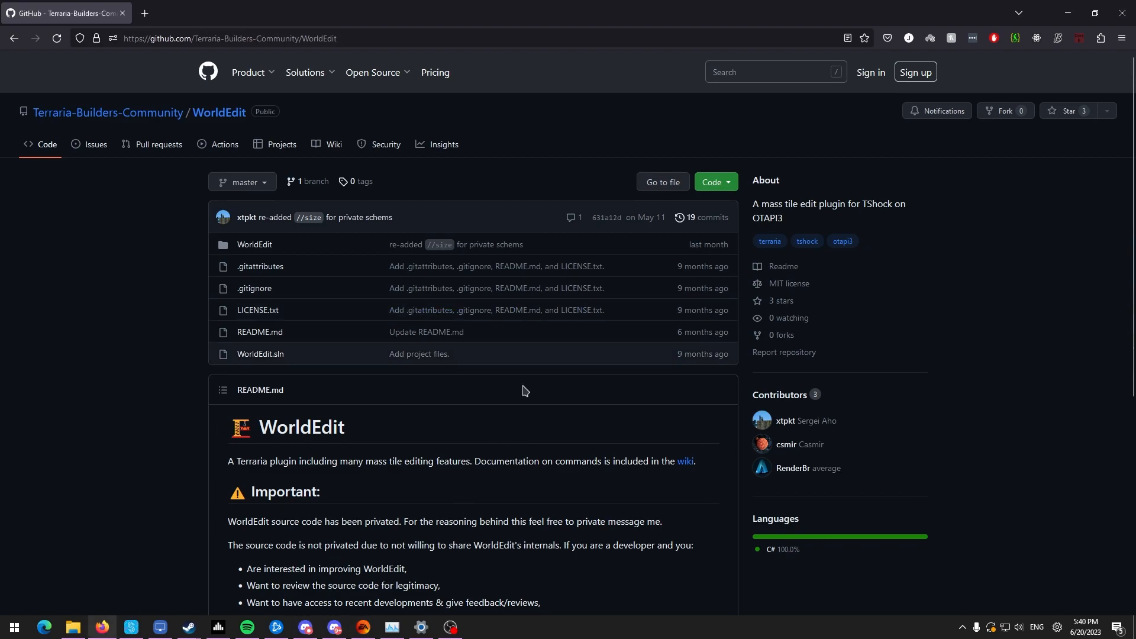
mouse_move(651, 116)
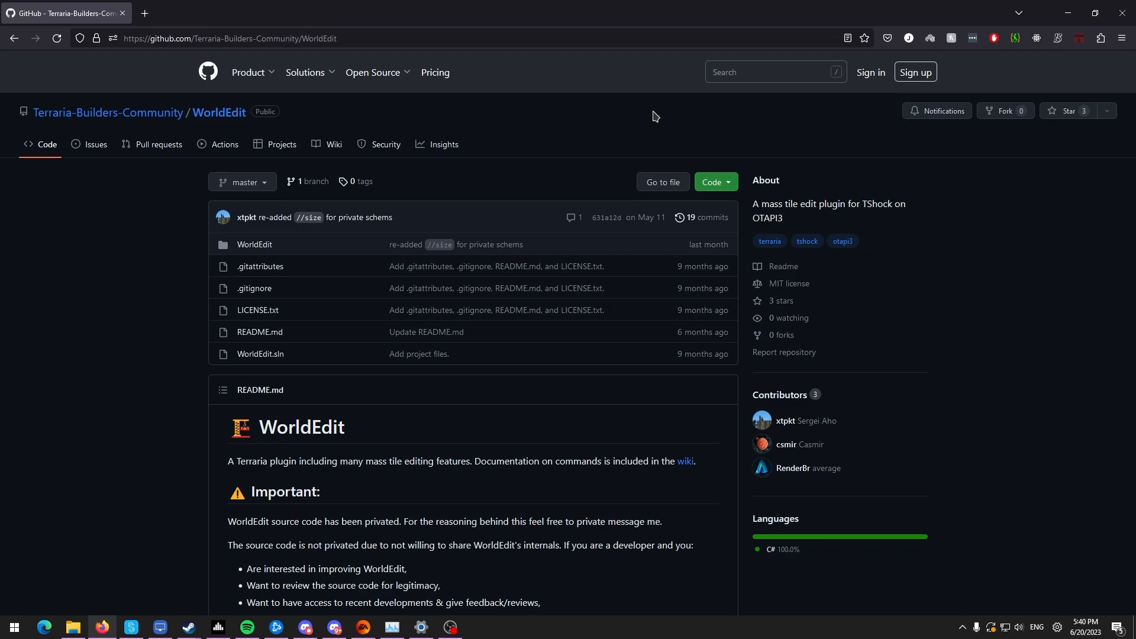
mouse_move(659, 123)
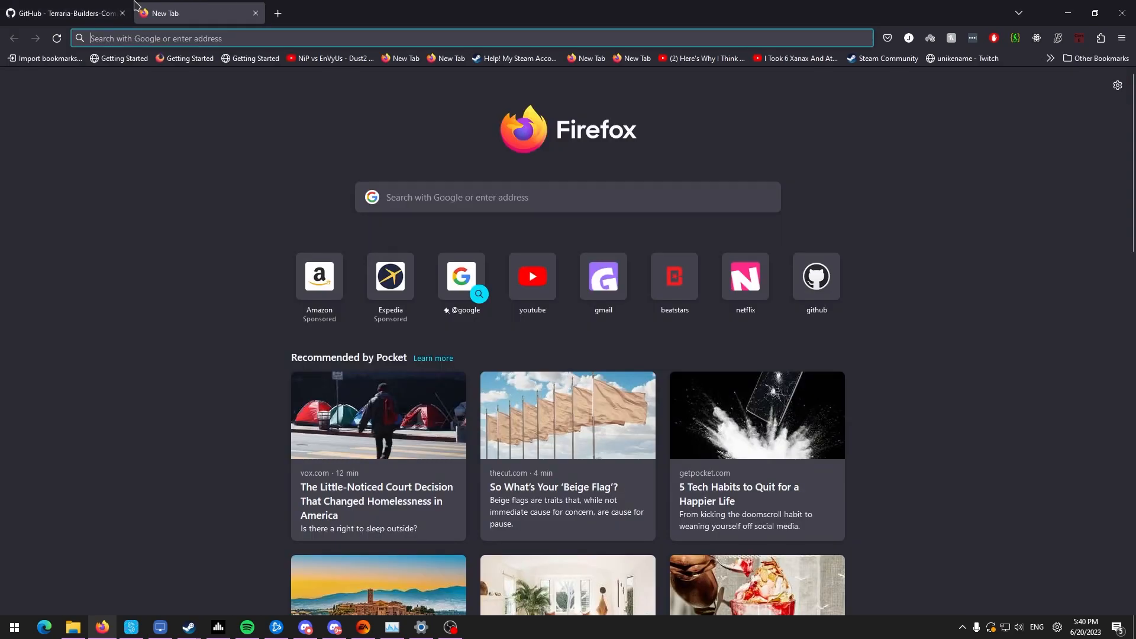
Search 'visual studio', visit visualstudio.microsoft.com and start the Visual Studio Community 2022 download.
type("visu")
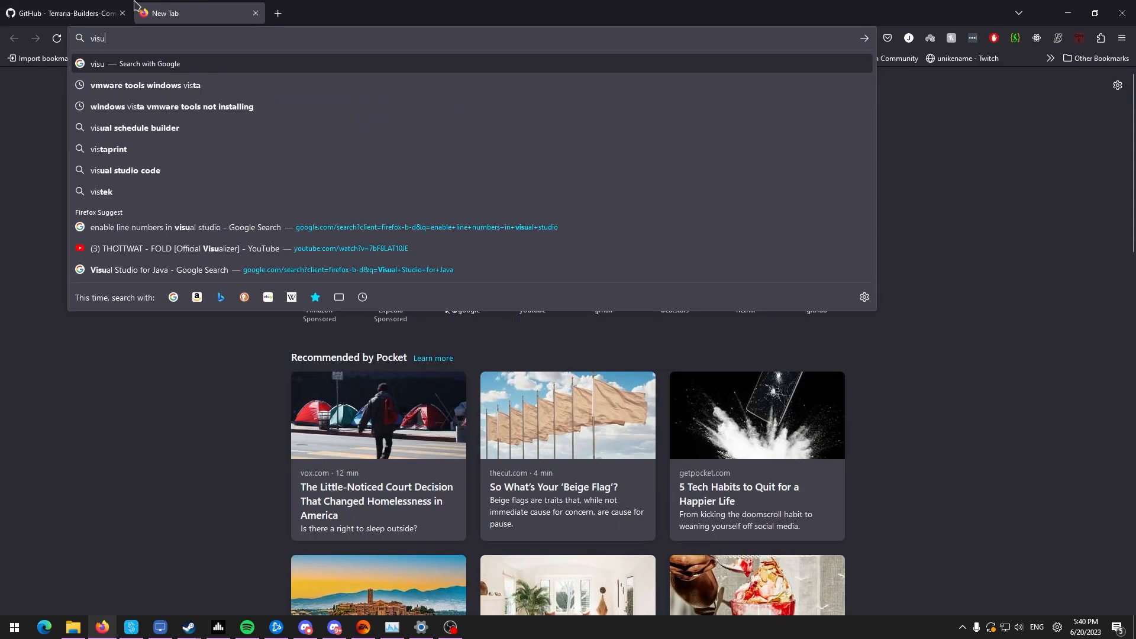
type("al stu")
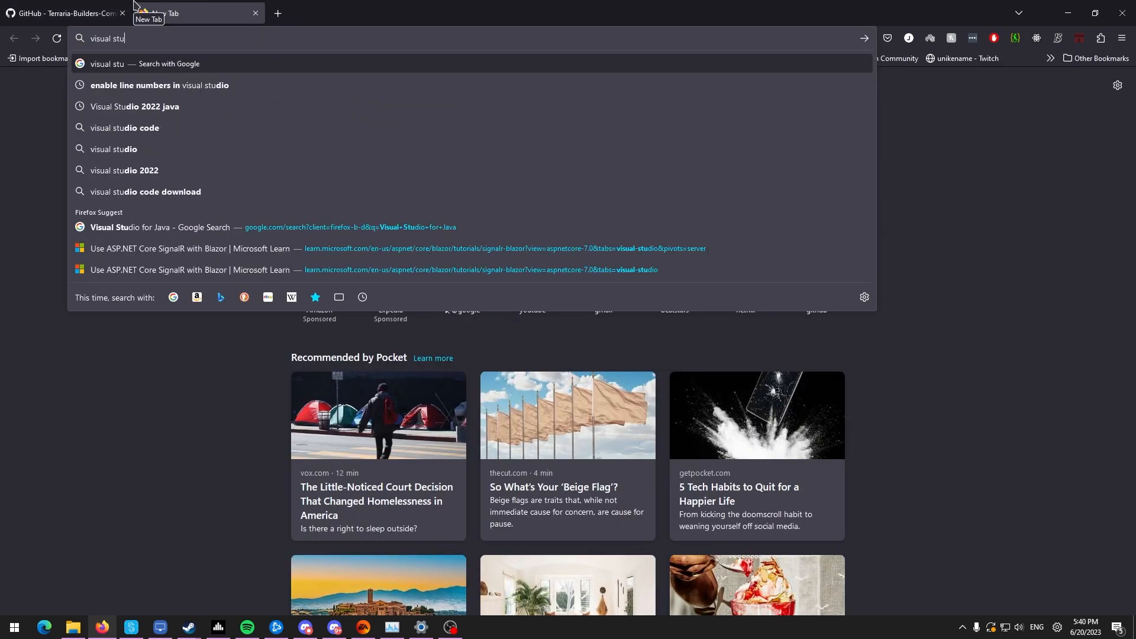
left_click(114, 149)
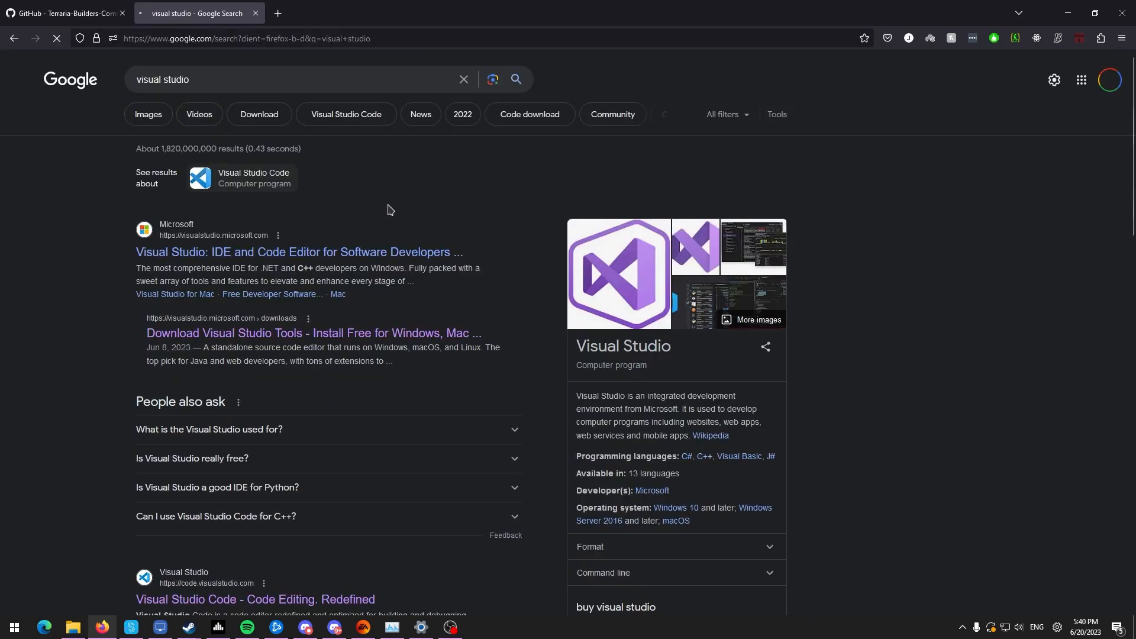
left_click(299, 252)
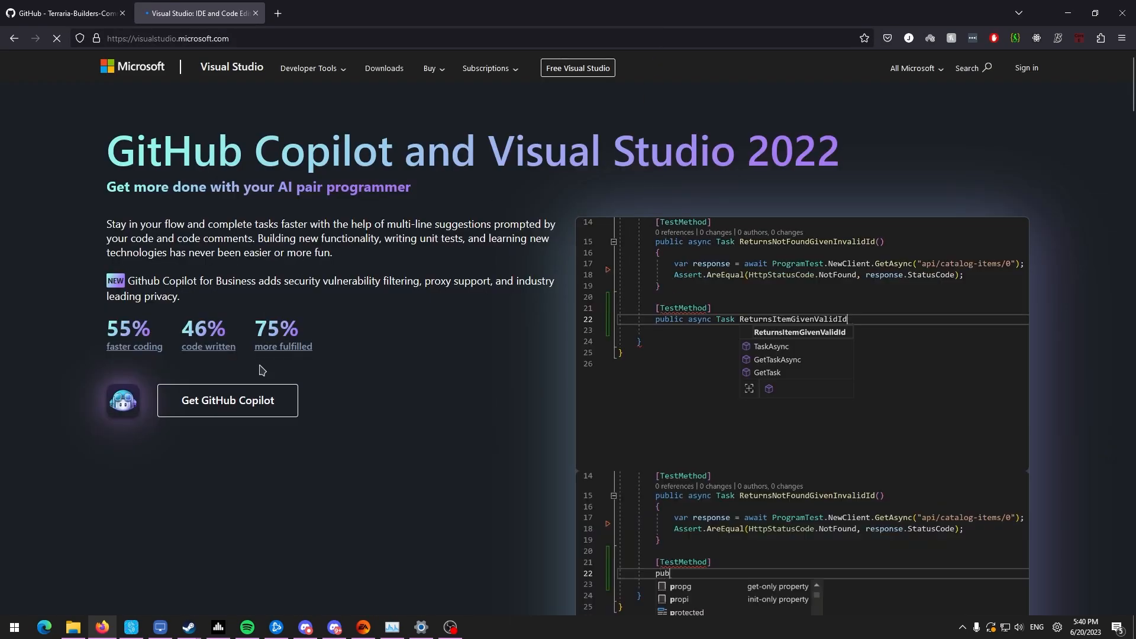
scroll("down", 3)
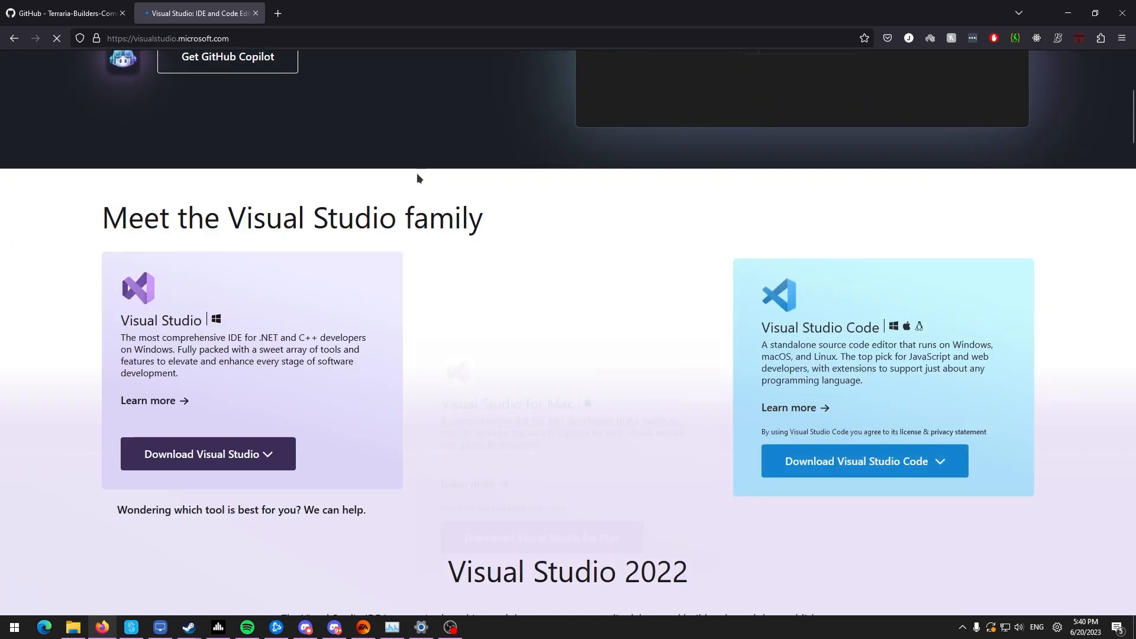
left_click(207, 453)
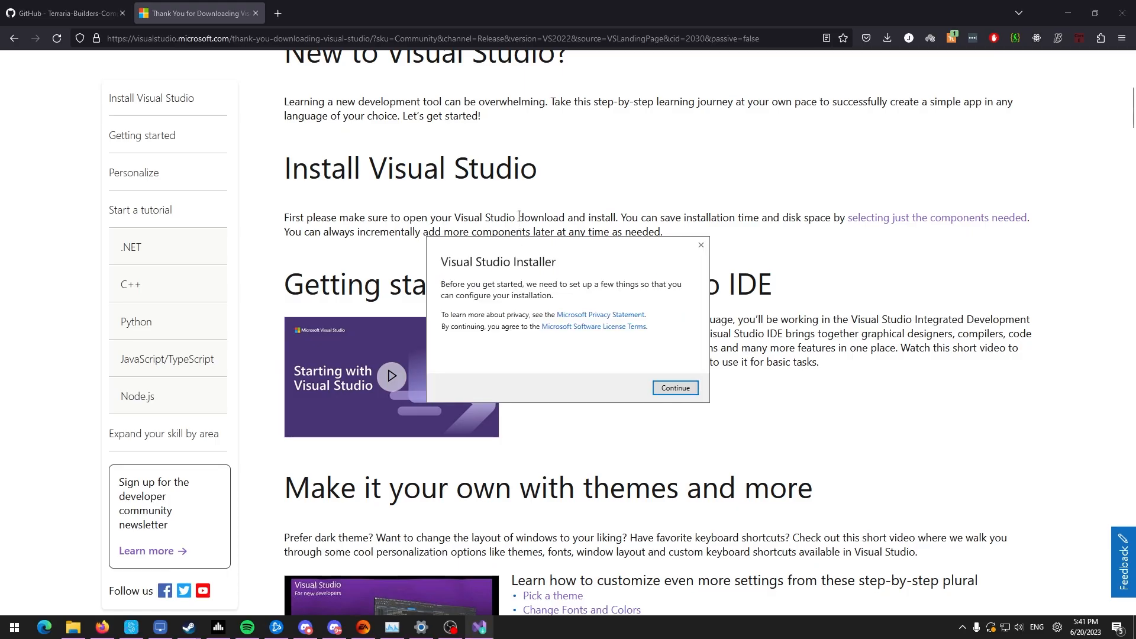
left_click(673, 388)
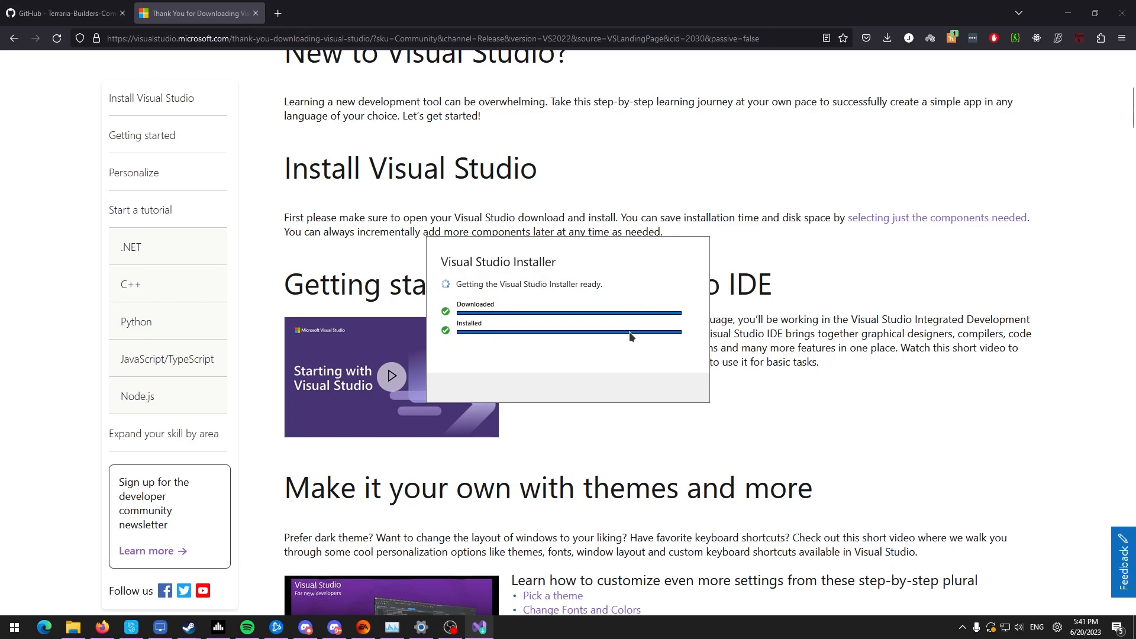
mouse_move(583, 250)
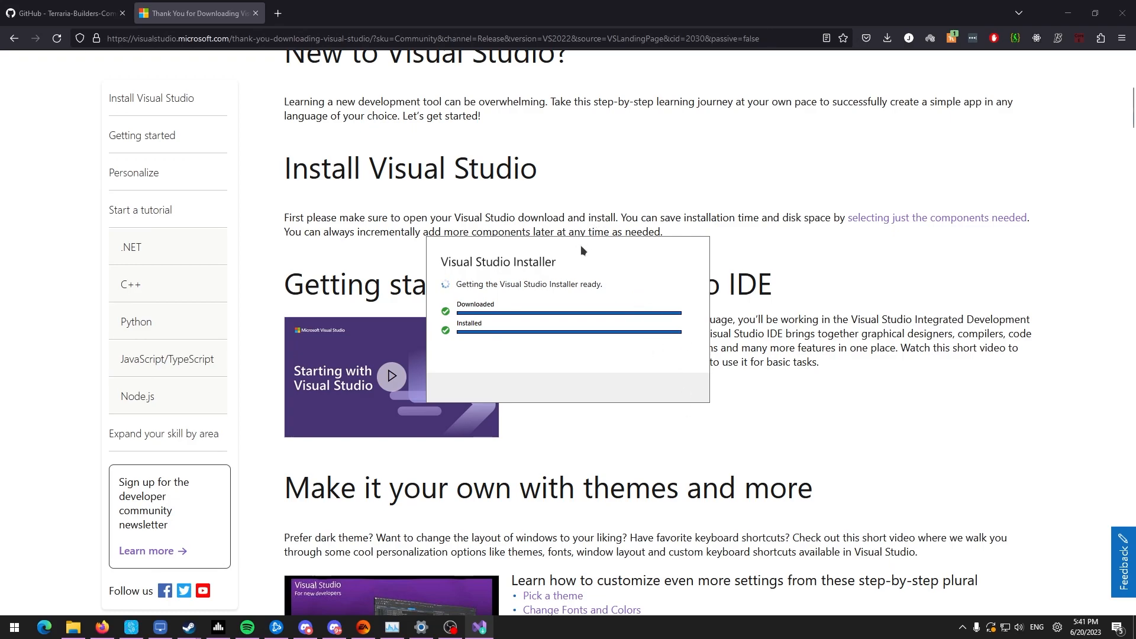
mouse_move(517, 283)
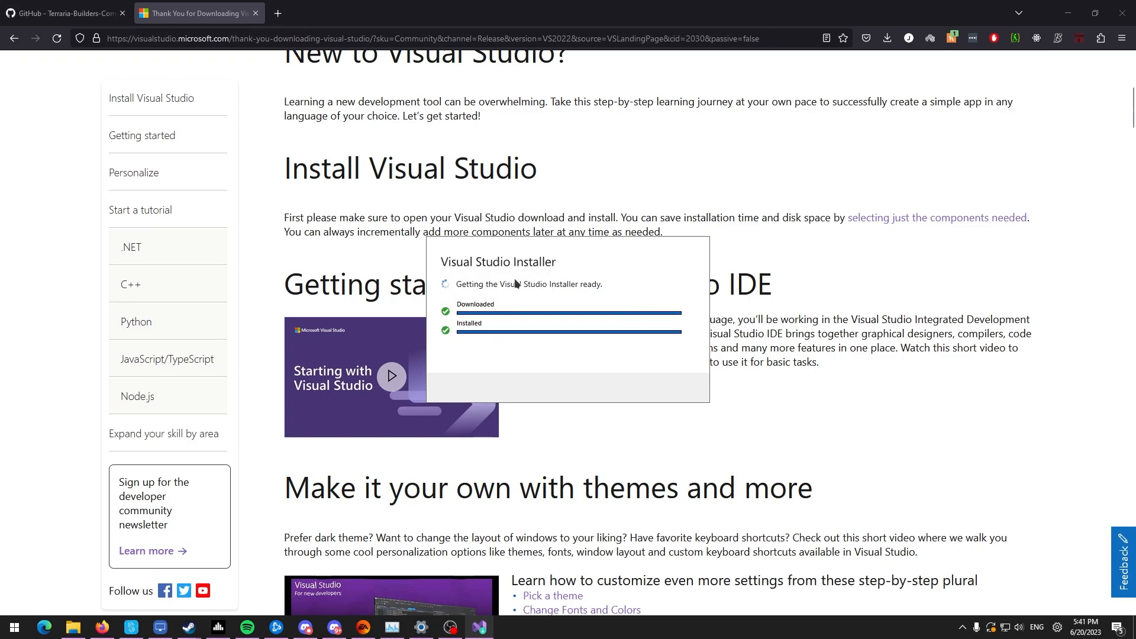
mouse_move(548, 267)
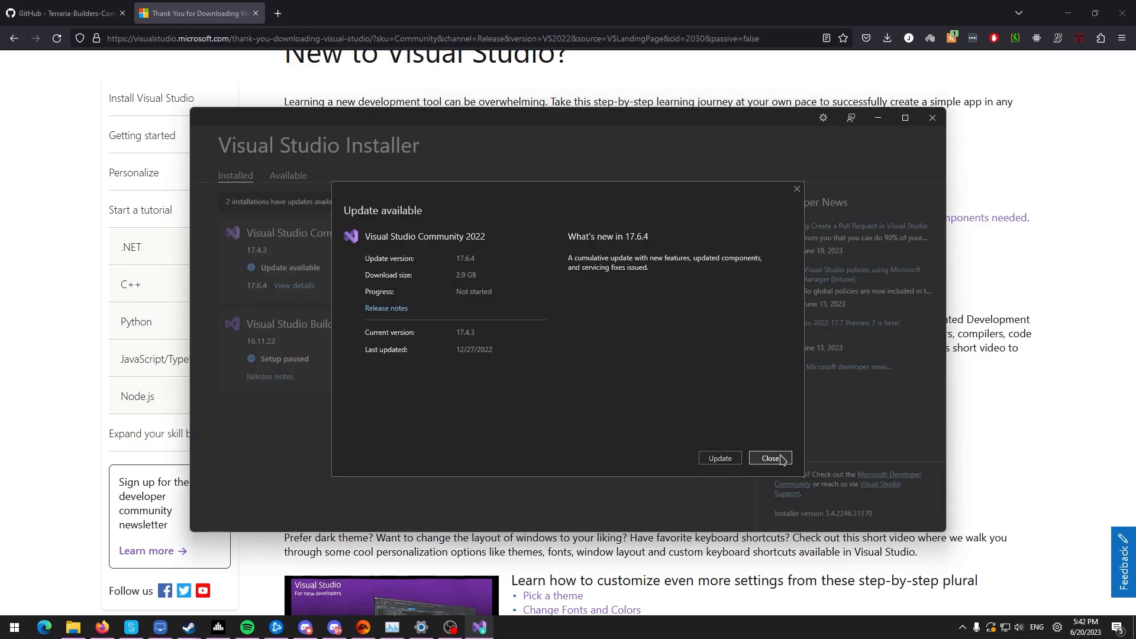
left_click(769, 458)
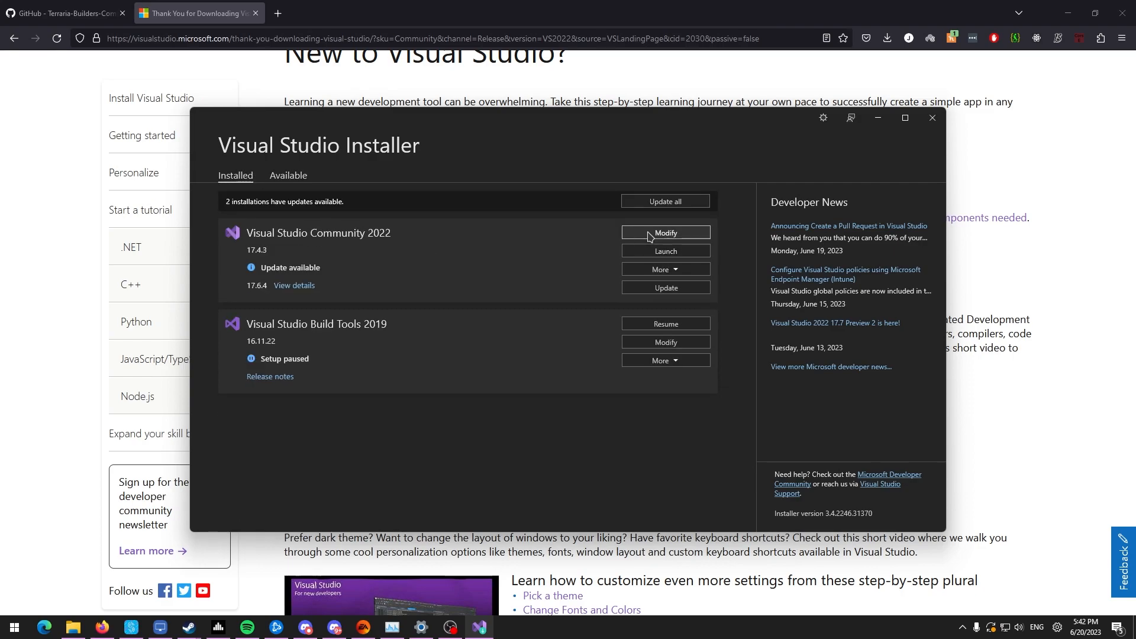
left_click(664, 234)
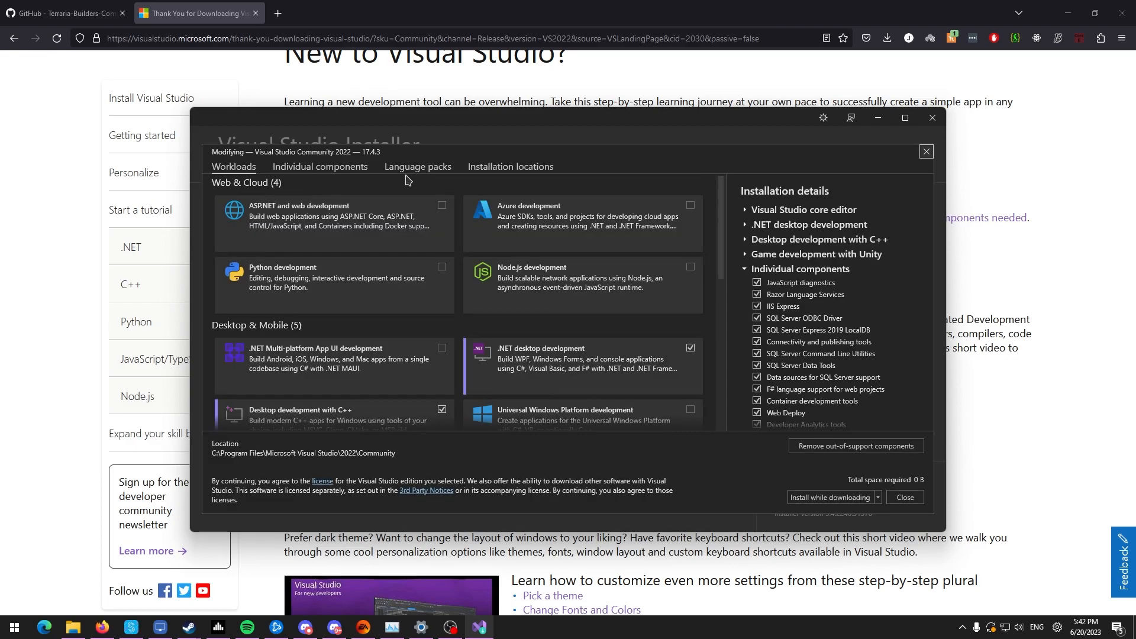
mouse_move(526, 371)
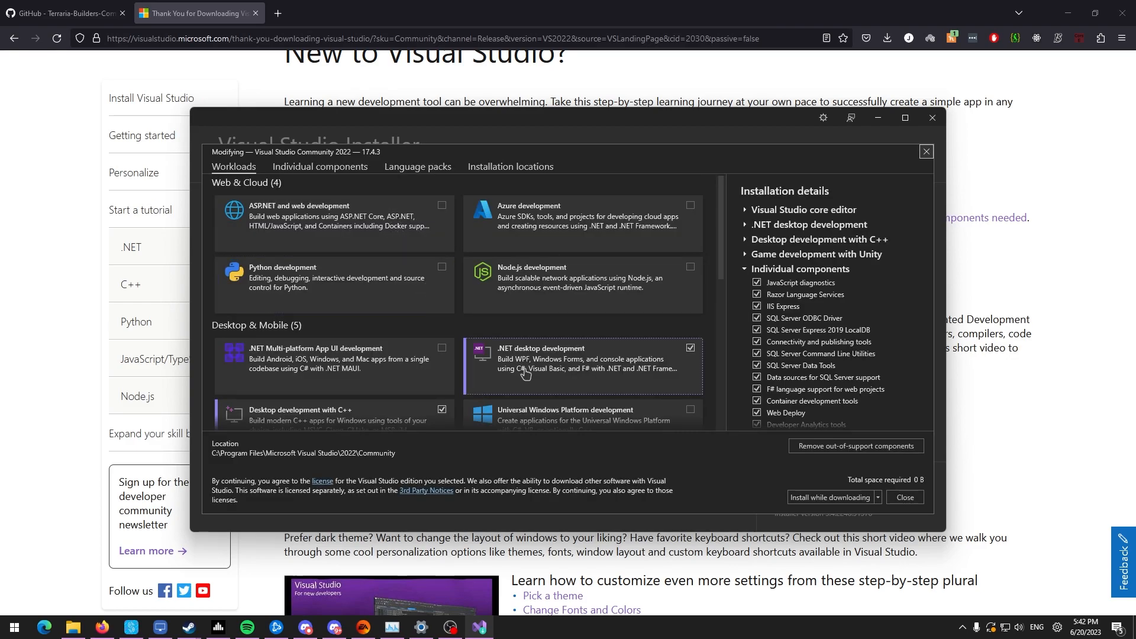
scroll("down", 3)
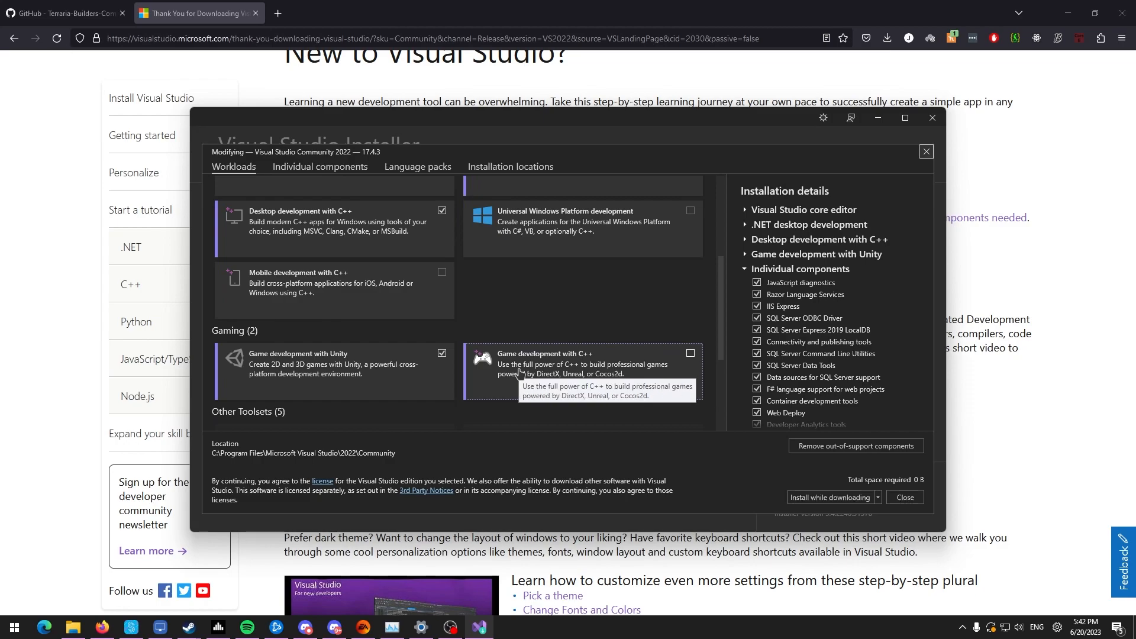
scroll("up", 3)
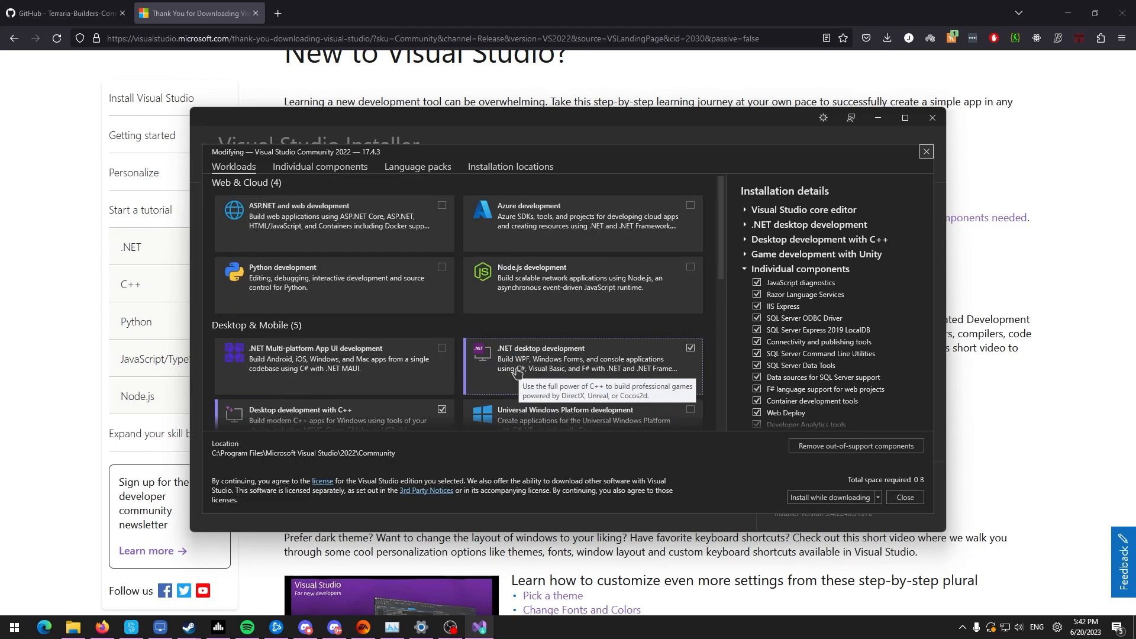
mouse_move(942, 172)
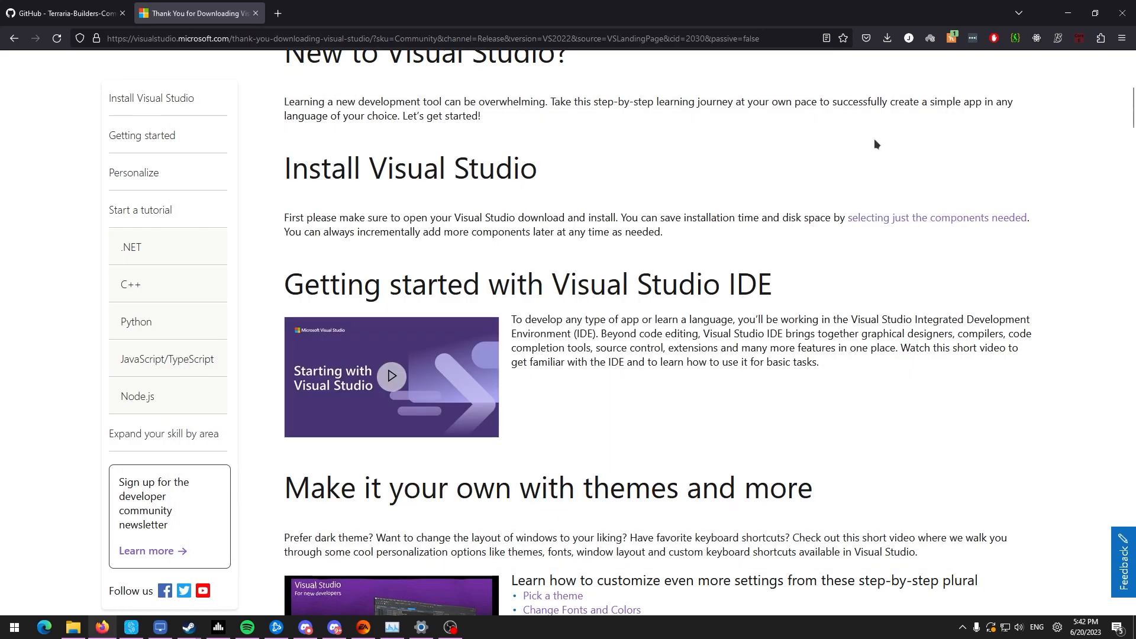
View the WorldEdit repository's clone options under the green Code button and return to the repo page.
left_click(64, 13)
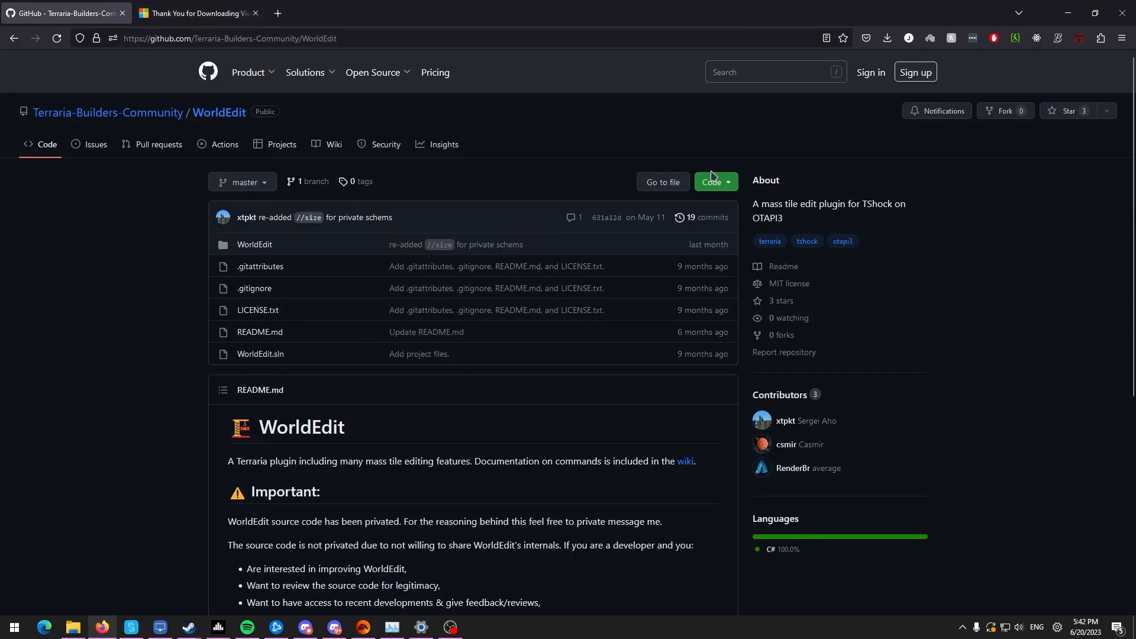
mouse_move(716, 185)
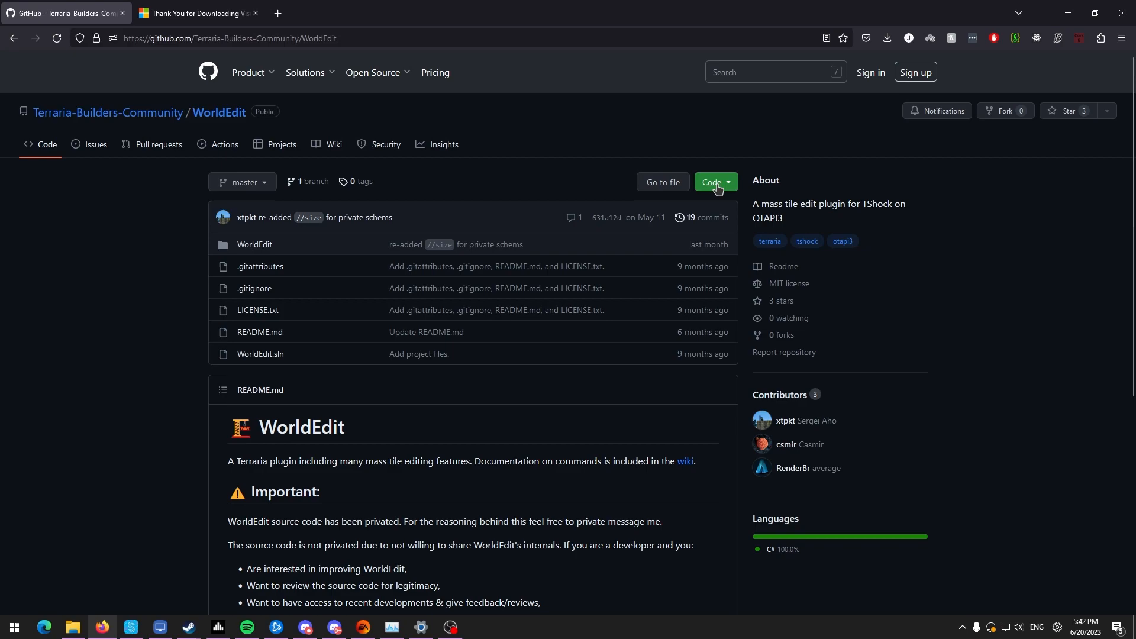
left_click(715, 183)
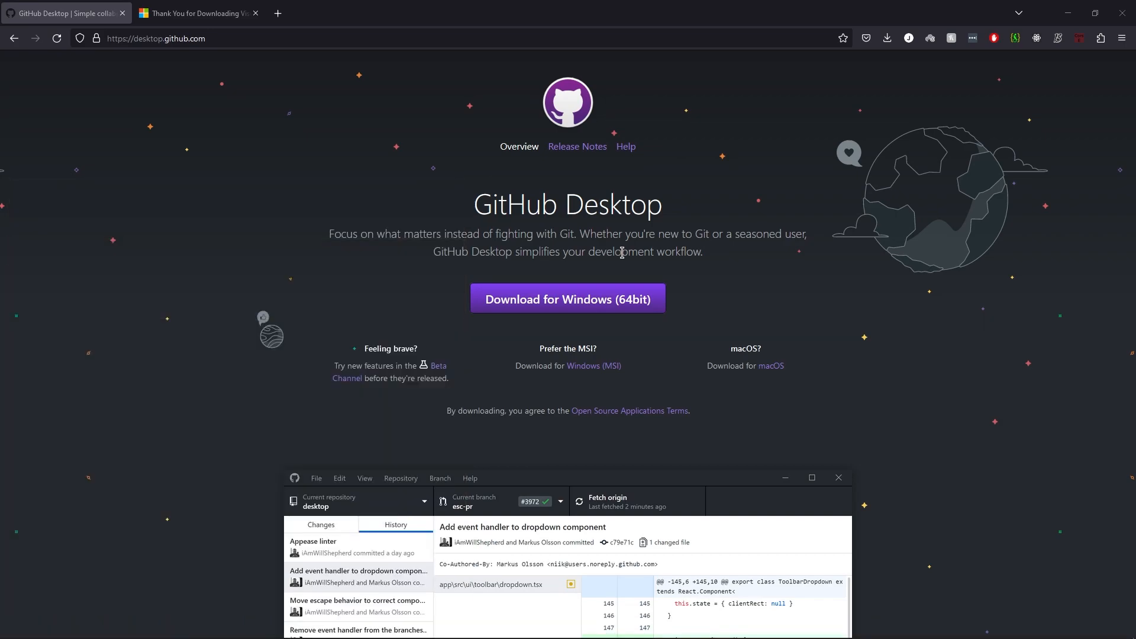
left_click(57, 38)
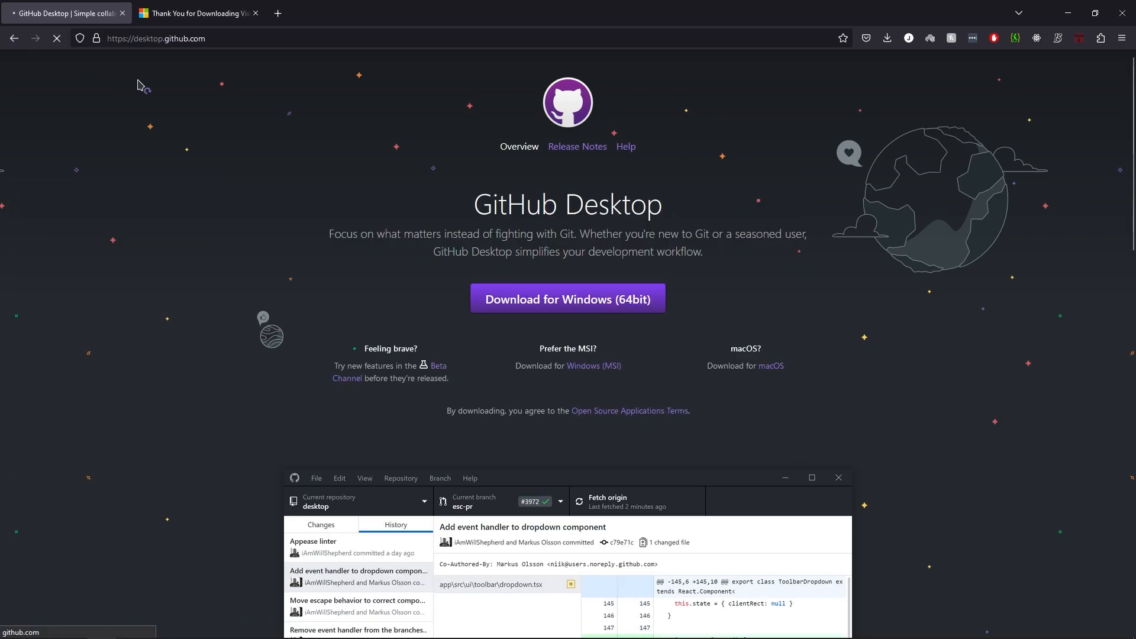
mouse_move(115, 78)
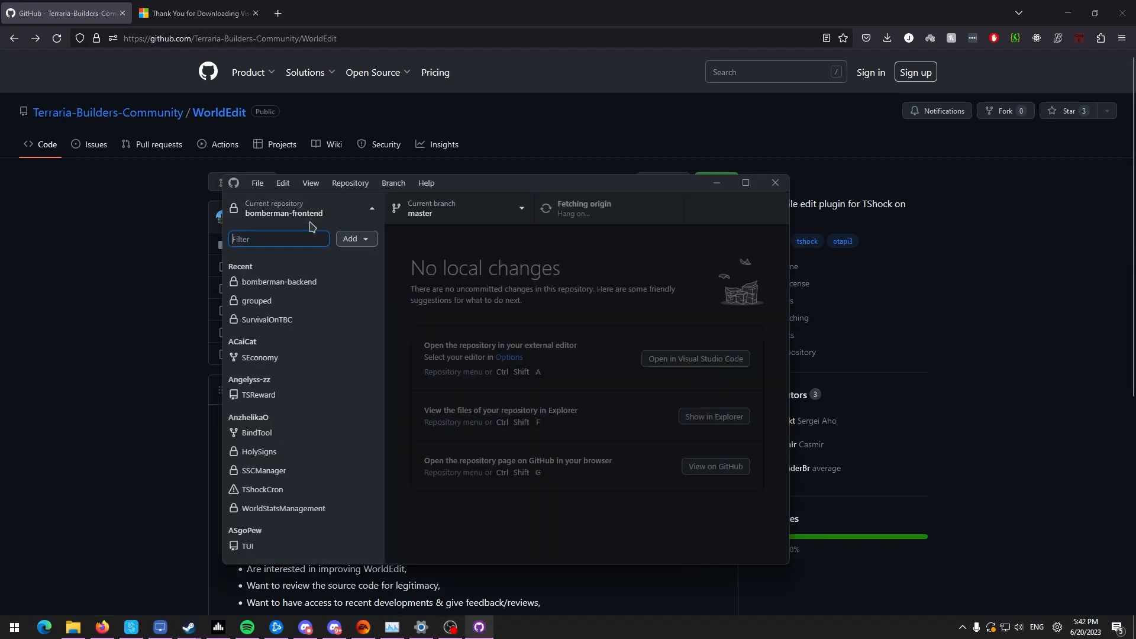
Start a Clone repository dialog in GitHub Desktop set to clone from a URL.
type("ommunity/WorldEdit.git")
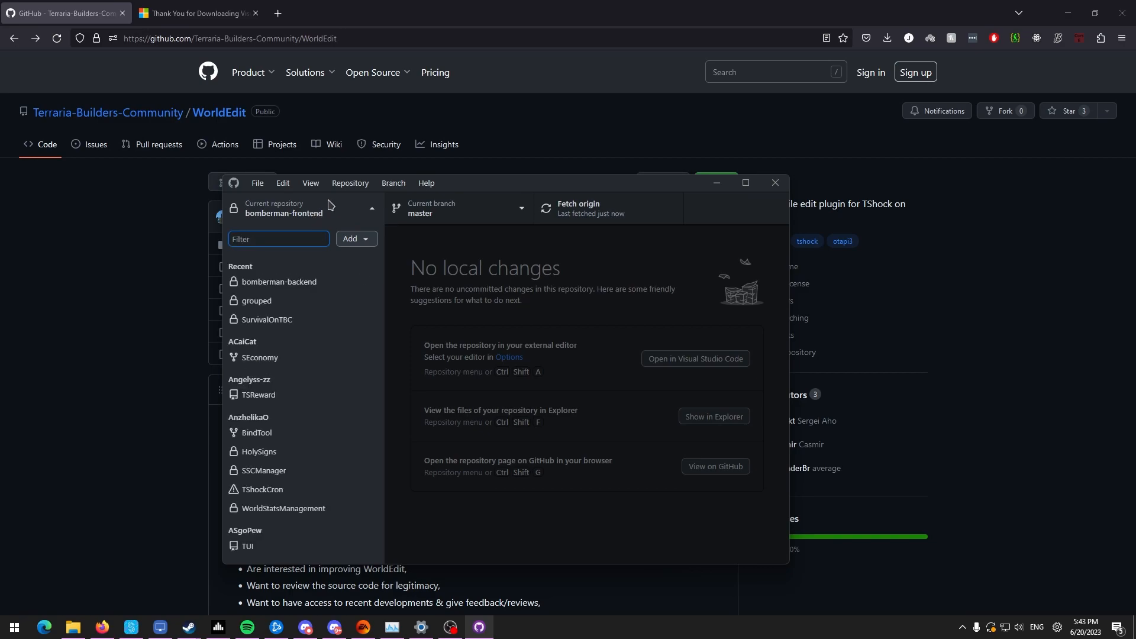
left_click(257, 182)
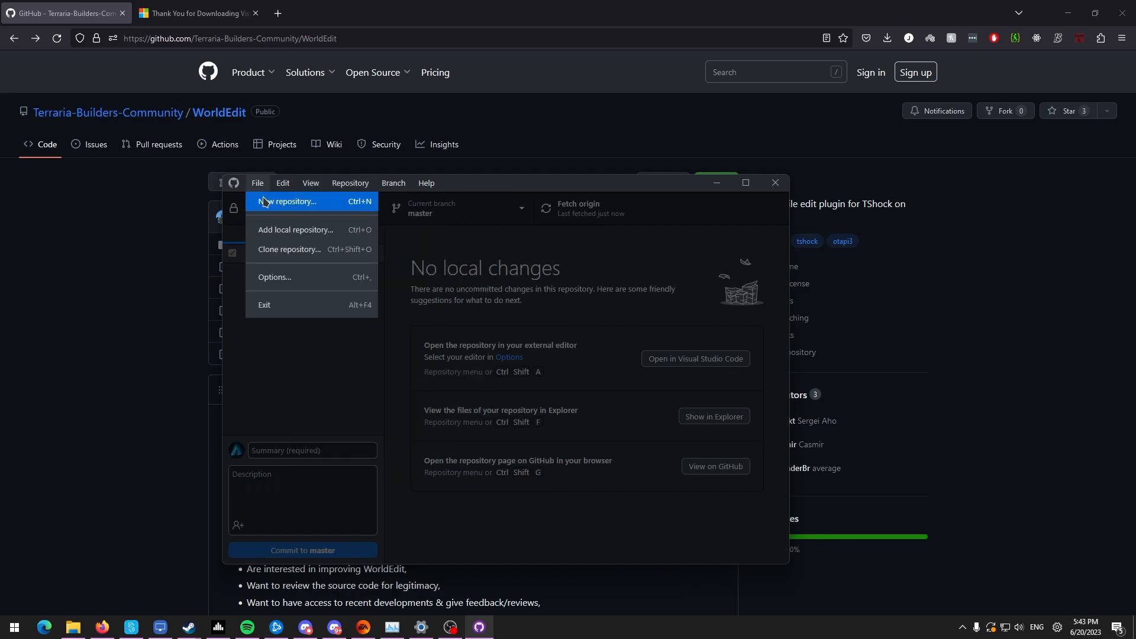
left_click(288, 250)
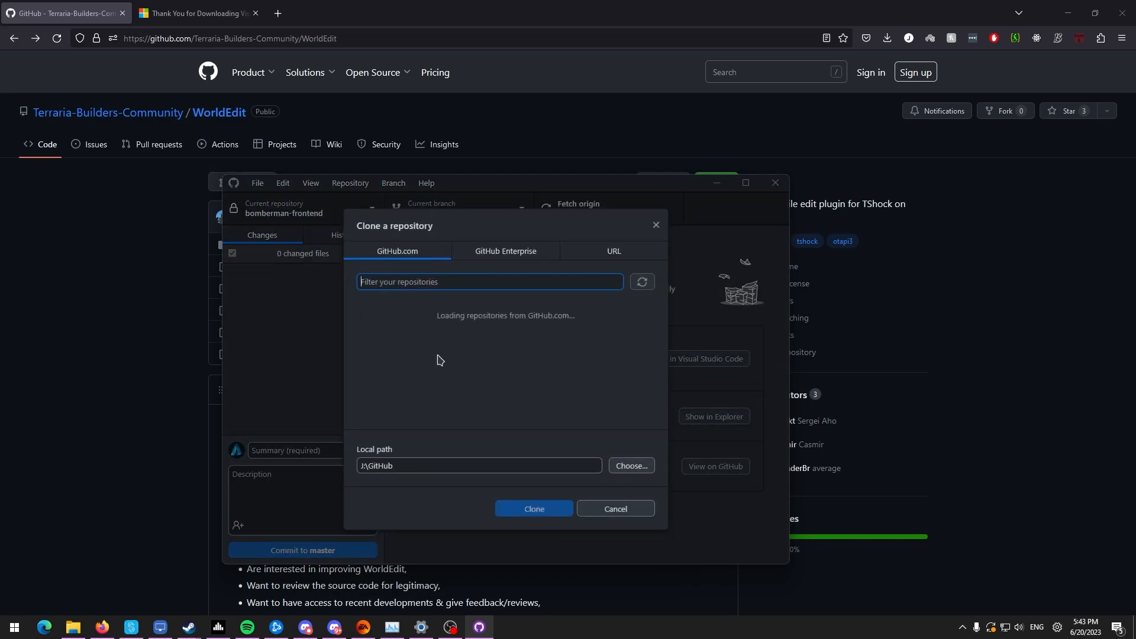
left_click(613, 251)
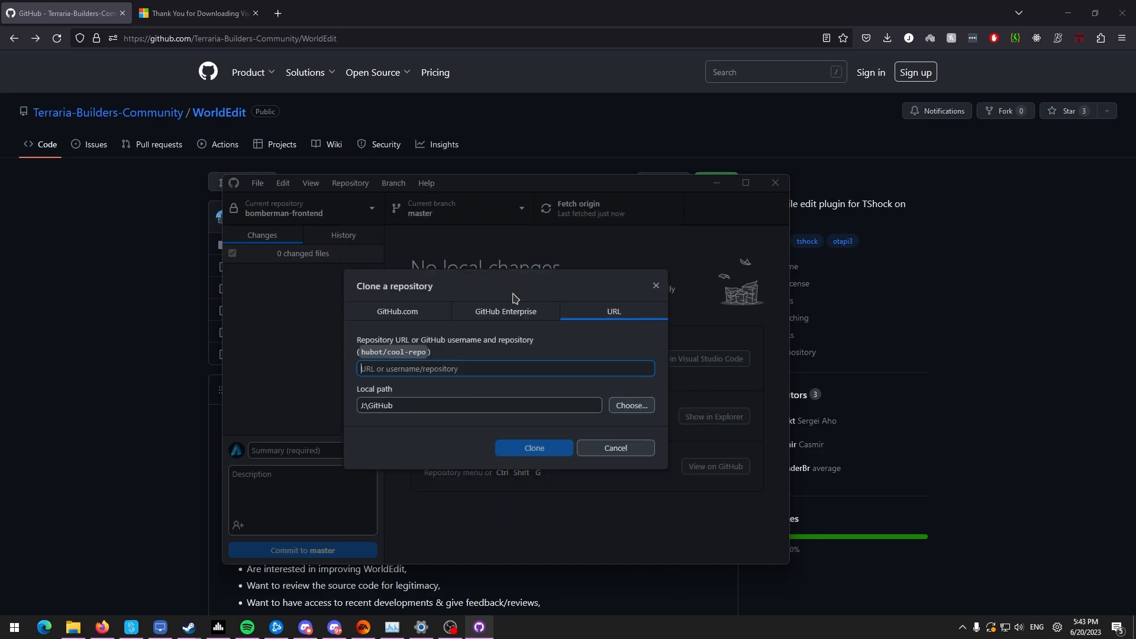
left_click(396, 311)
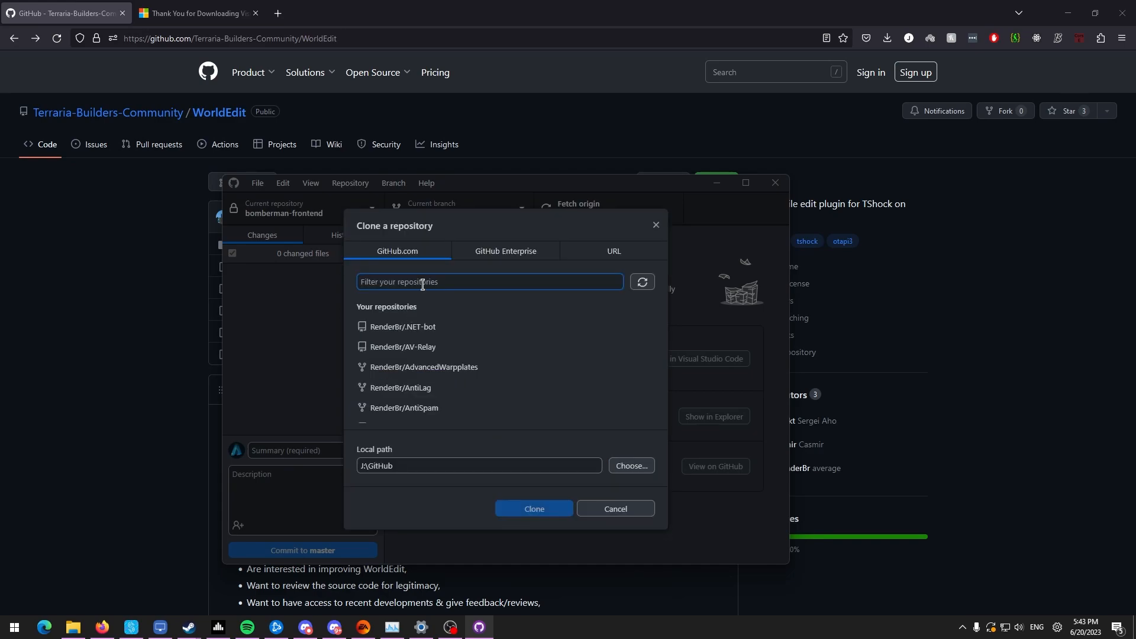
left_click(612, 250)
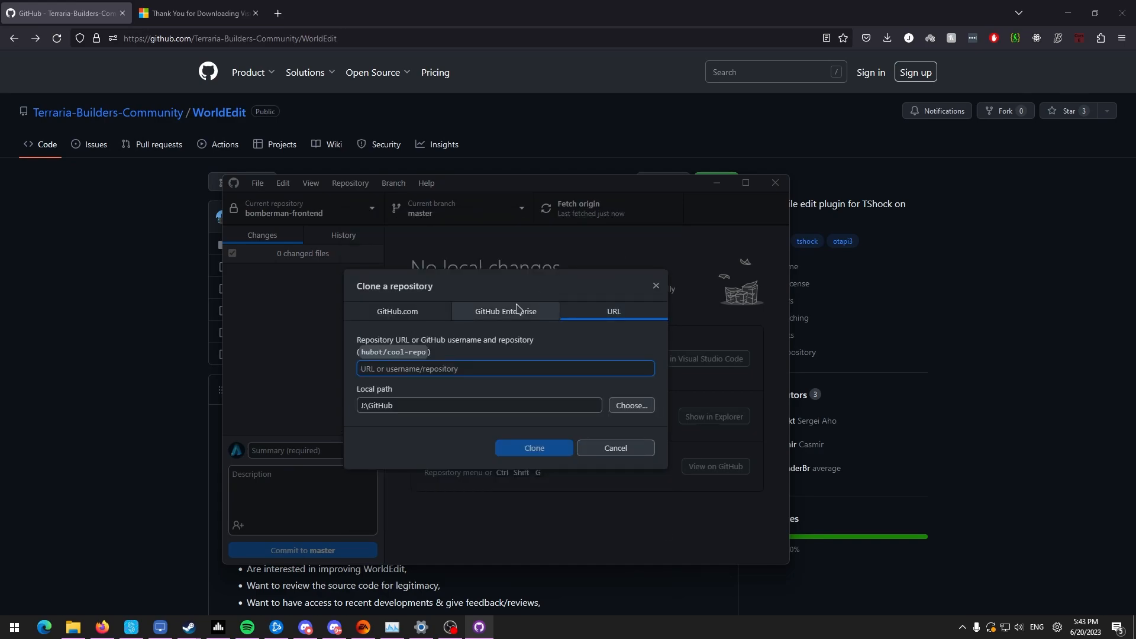
type("https://github.com/Terraria-Builders-Community/WorldEdit.git")
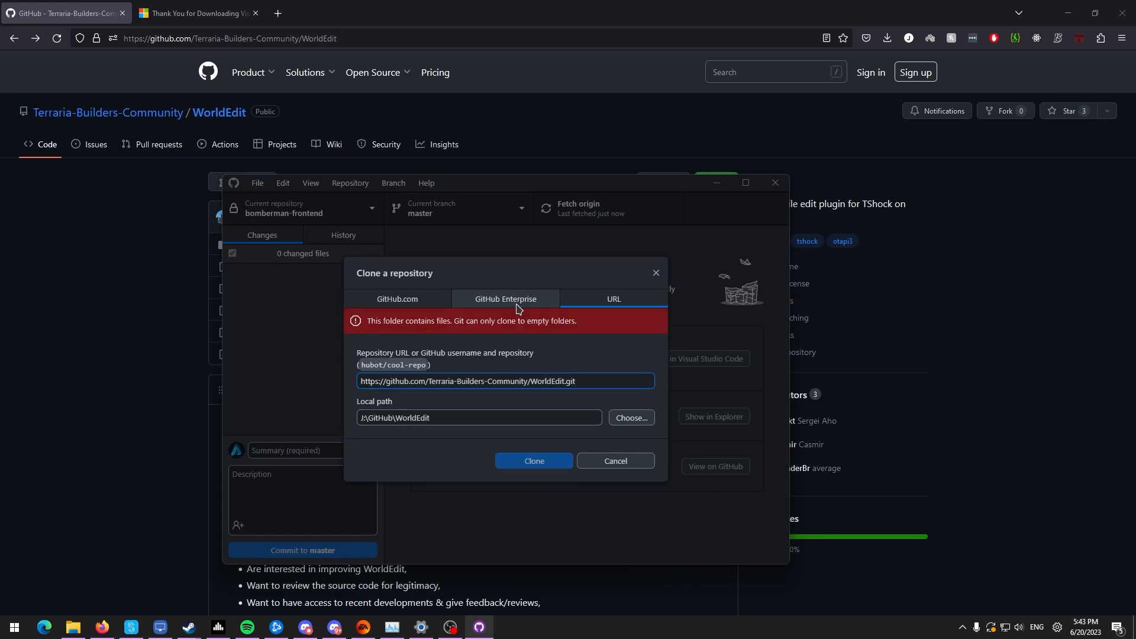
mouse_move(556, 417)
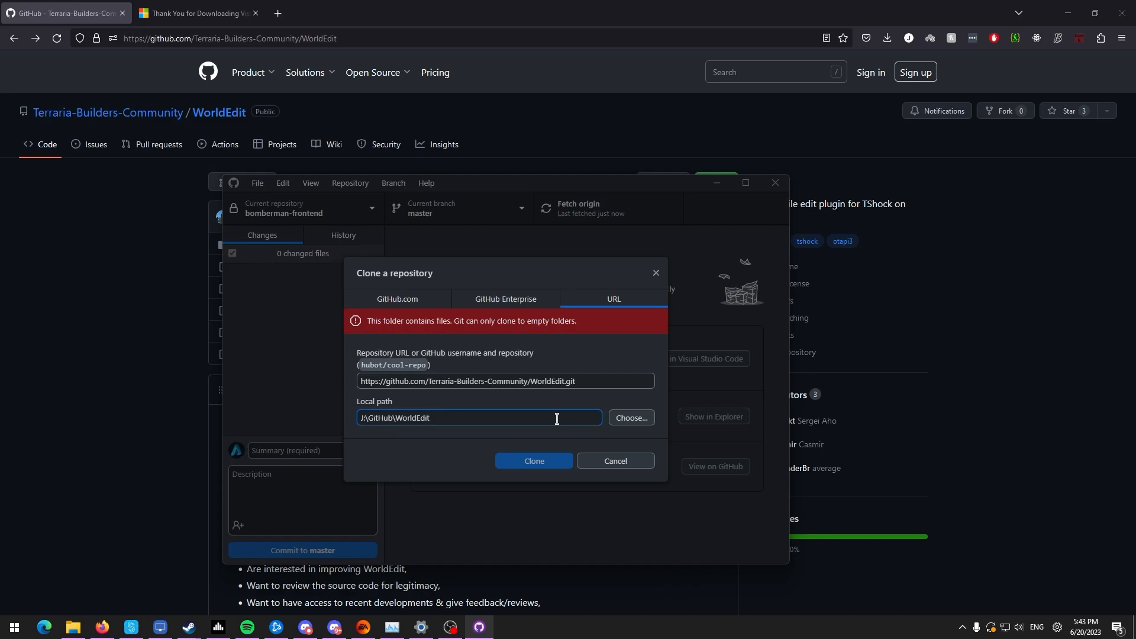
type("3")
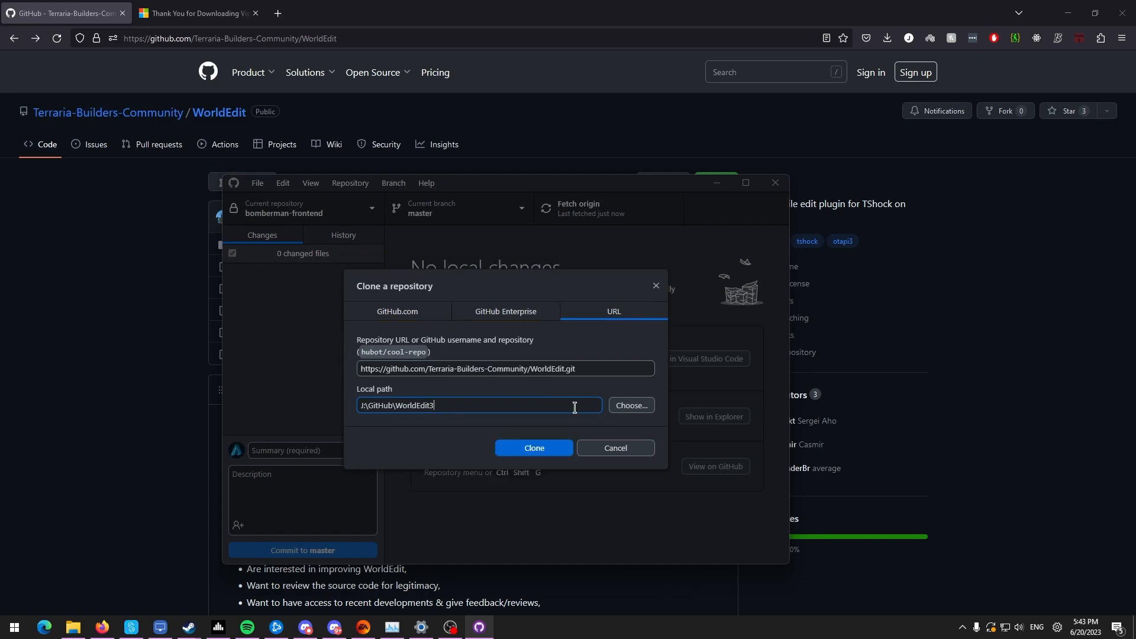
left_click(534, 447)
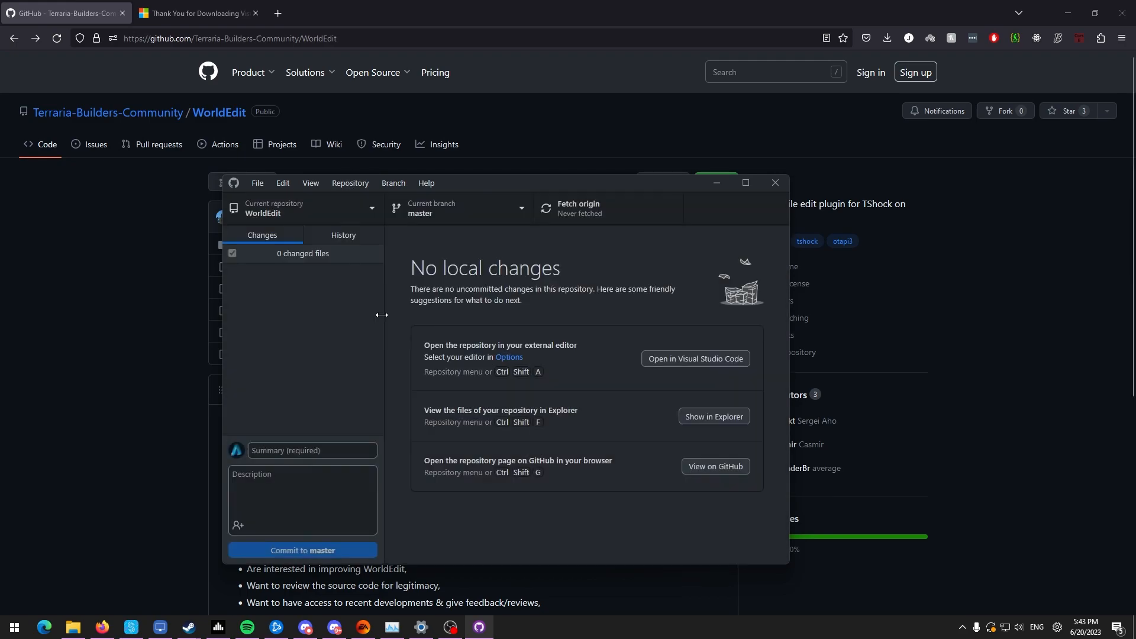
Show the cloned WorldEdit3 files in Explorer and load WorldEdit.sln in Visual Studio.
left_click(712, 418)
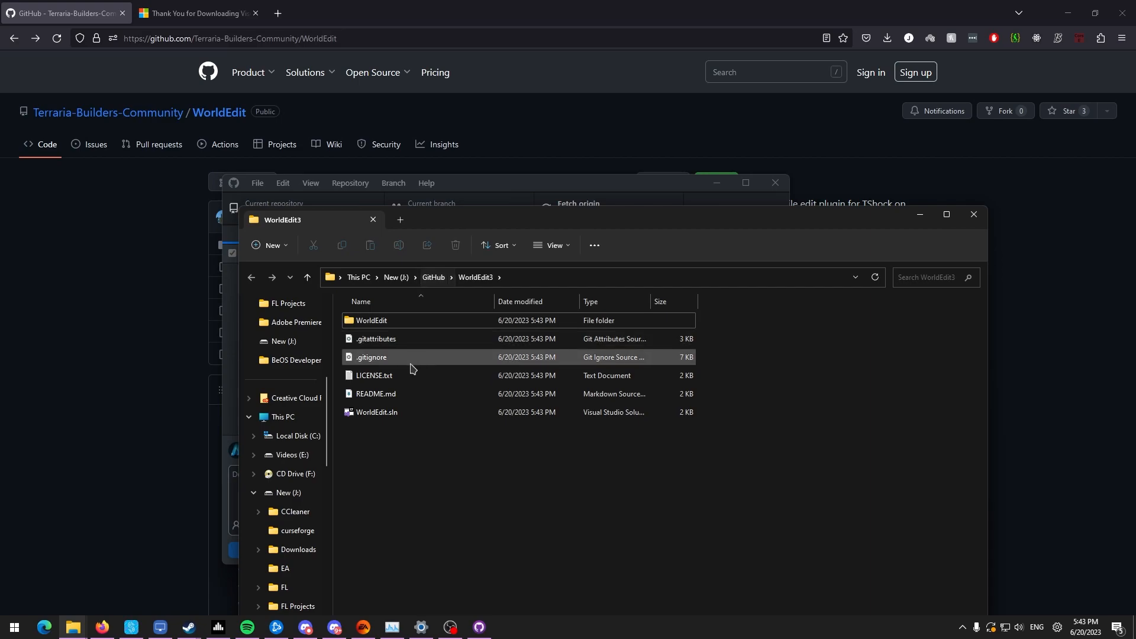
mouse_move(407, 377)
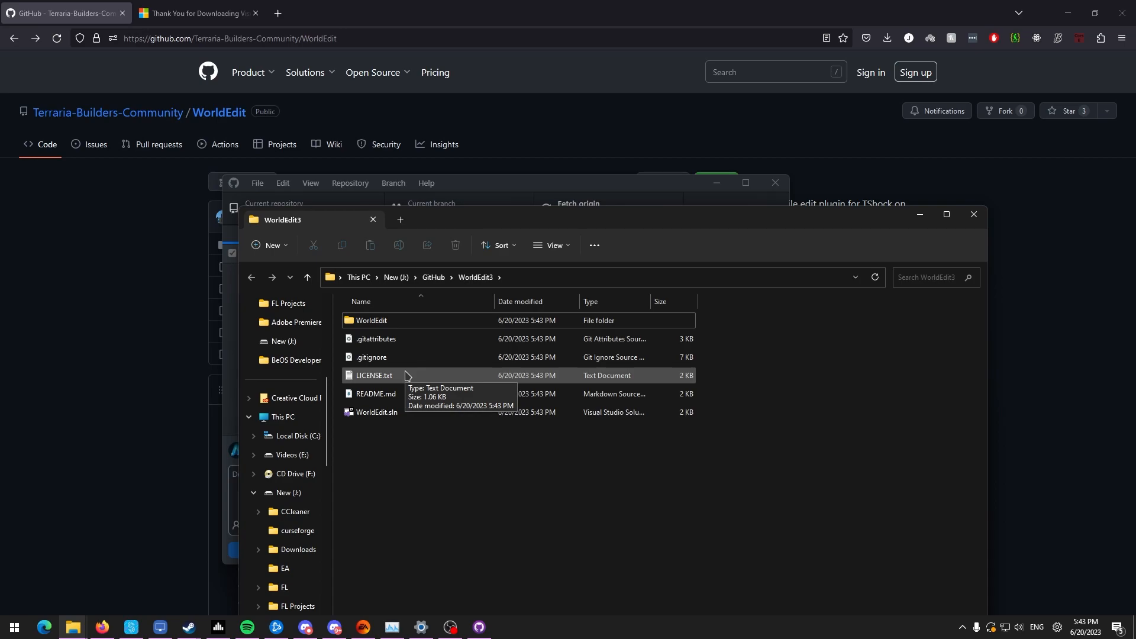
double_click(376, 411)
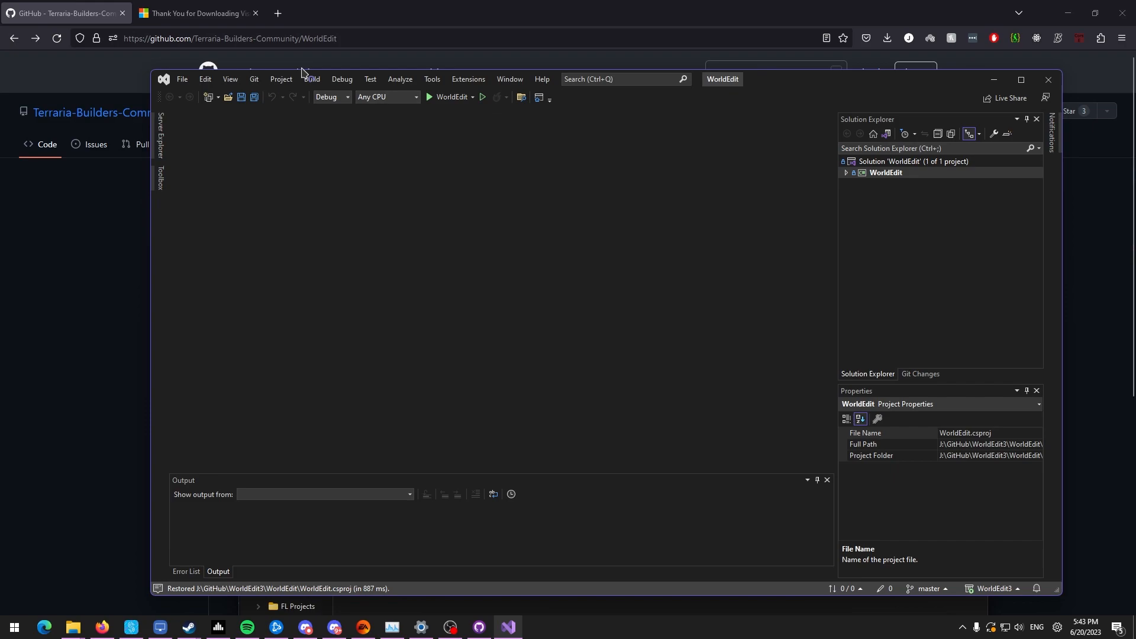
Build the WorldEdit solution successfully and dismiss the Sign in prompt.
left_click(311, 80)
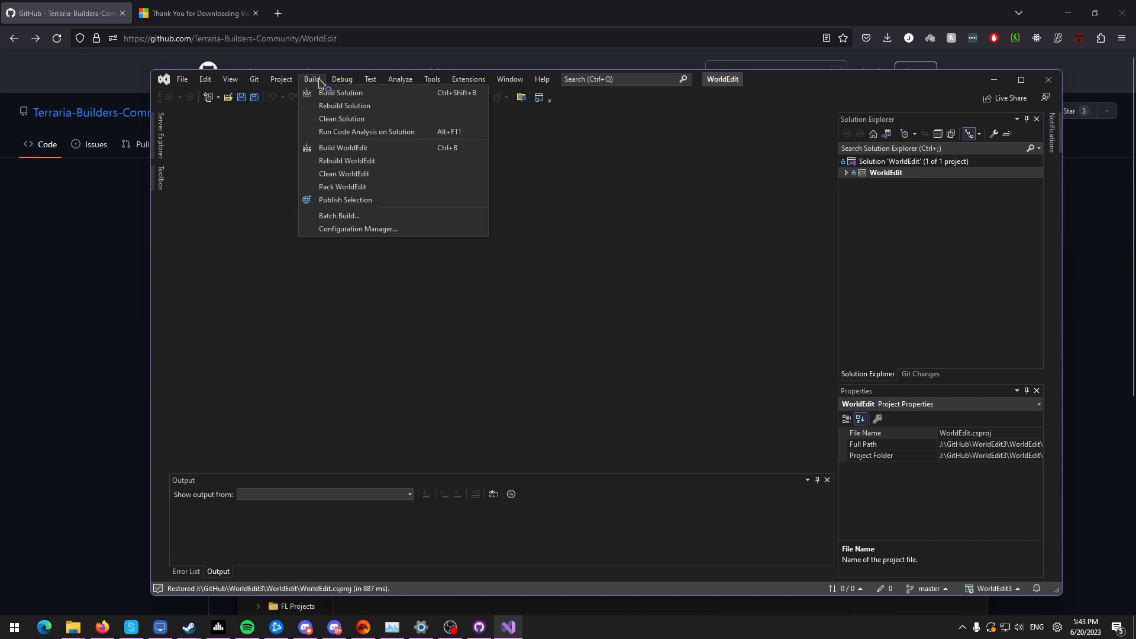
left_click(343, 148)
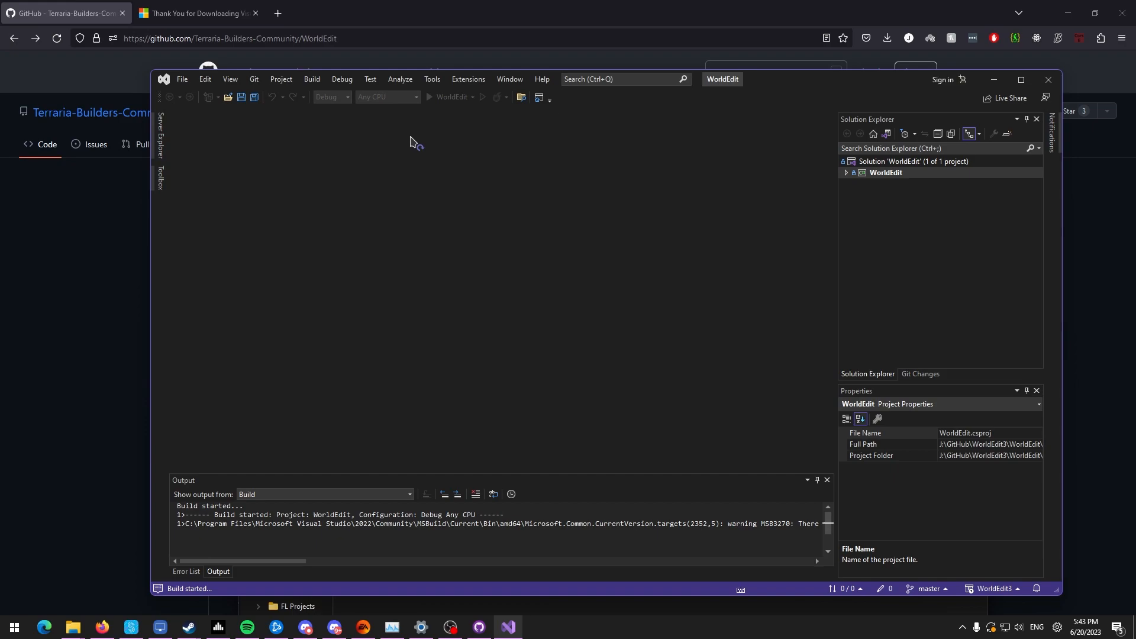
left_click(942, 80)
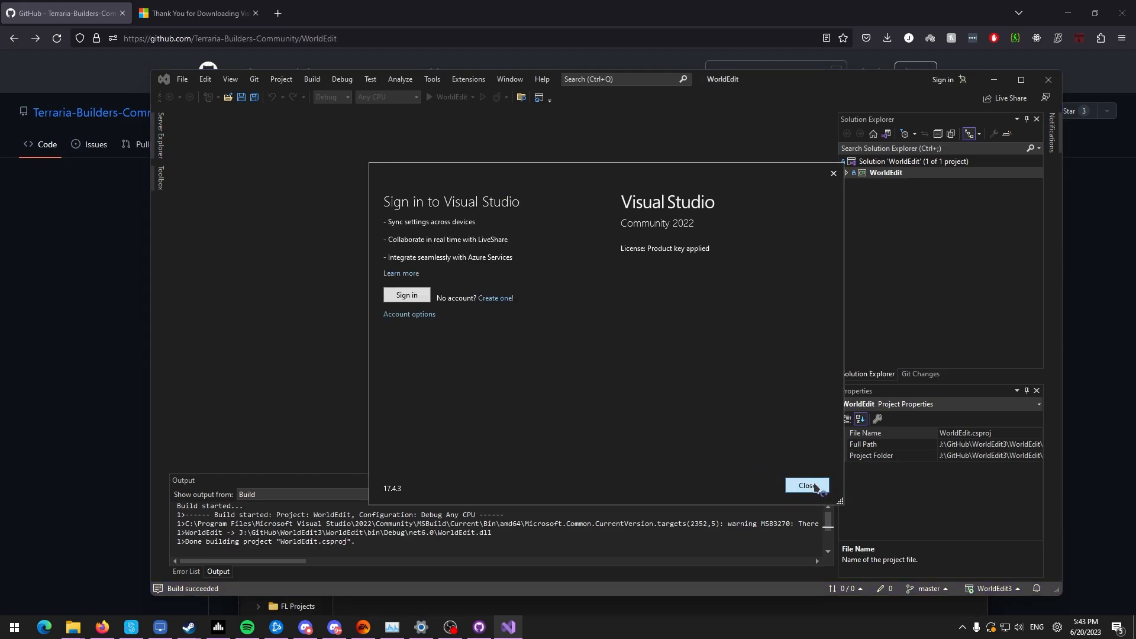
left_click(805, 485)
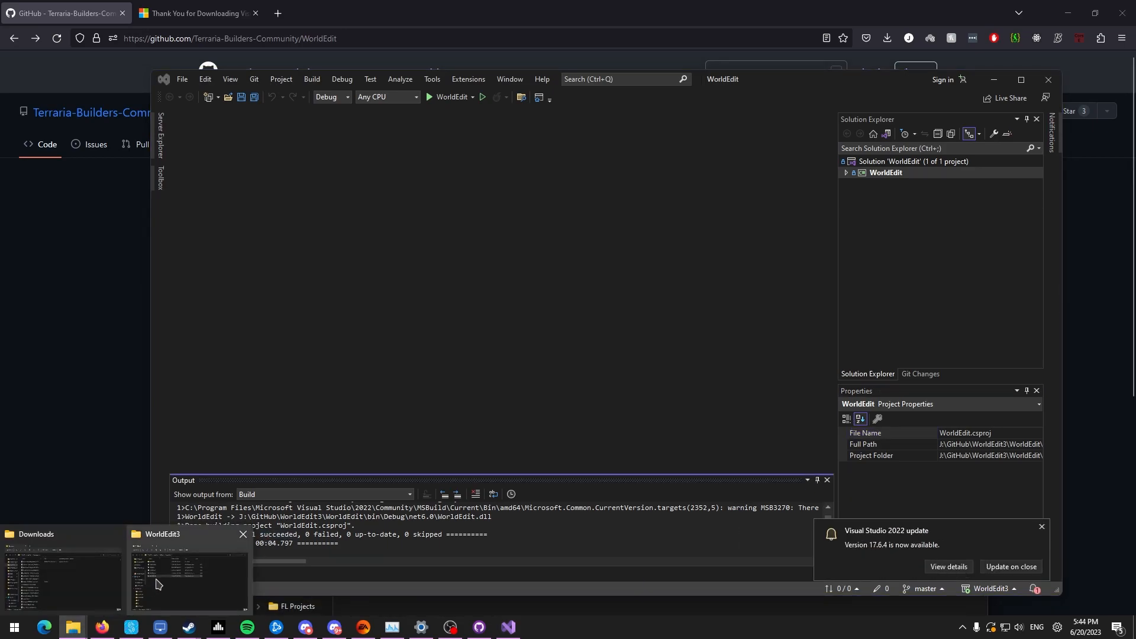
Bring up the WorldEdit3 Explorer window to reach WorldEdit\bin\Debug\net6.0 with the built WorldEdit.dll.
left_click(188, 573)
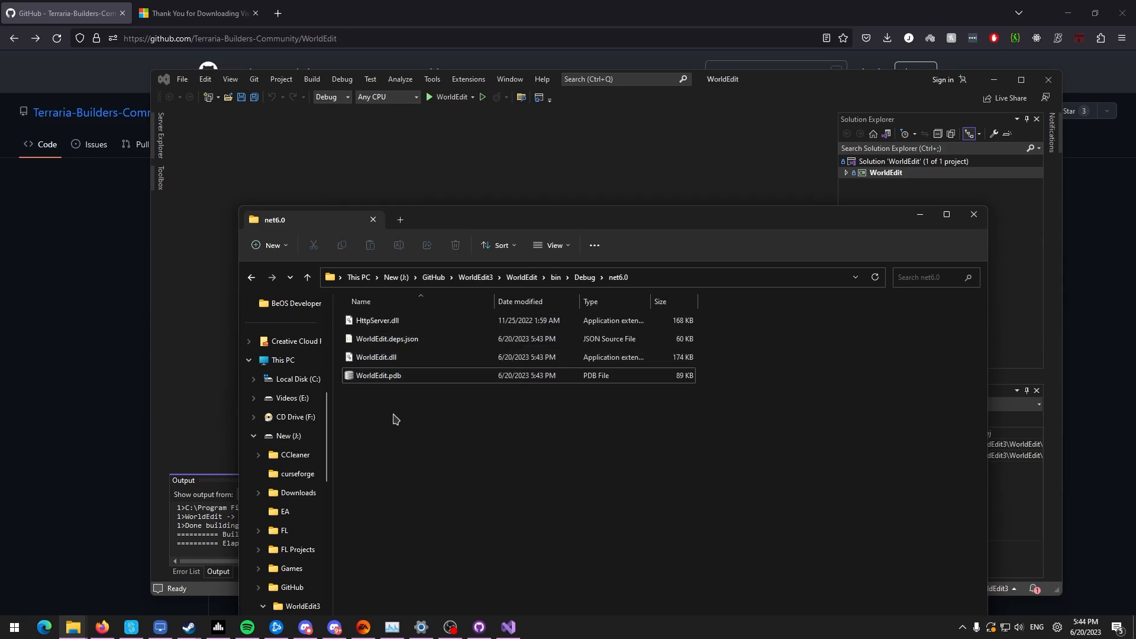
mouse_move(406, 414)
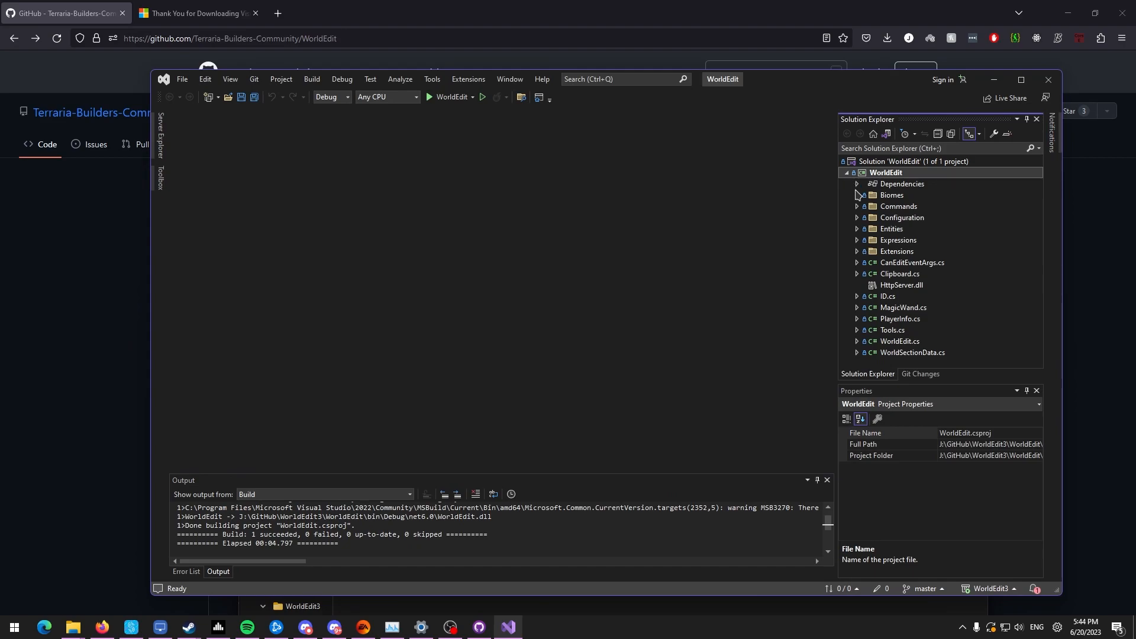
Expand Dependencies > Packages and select TBC.Extensions.Auxiliary 1.2.0 to view its properties.
left_click(857, 183)
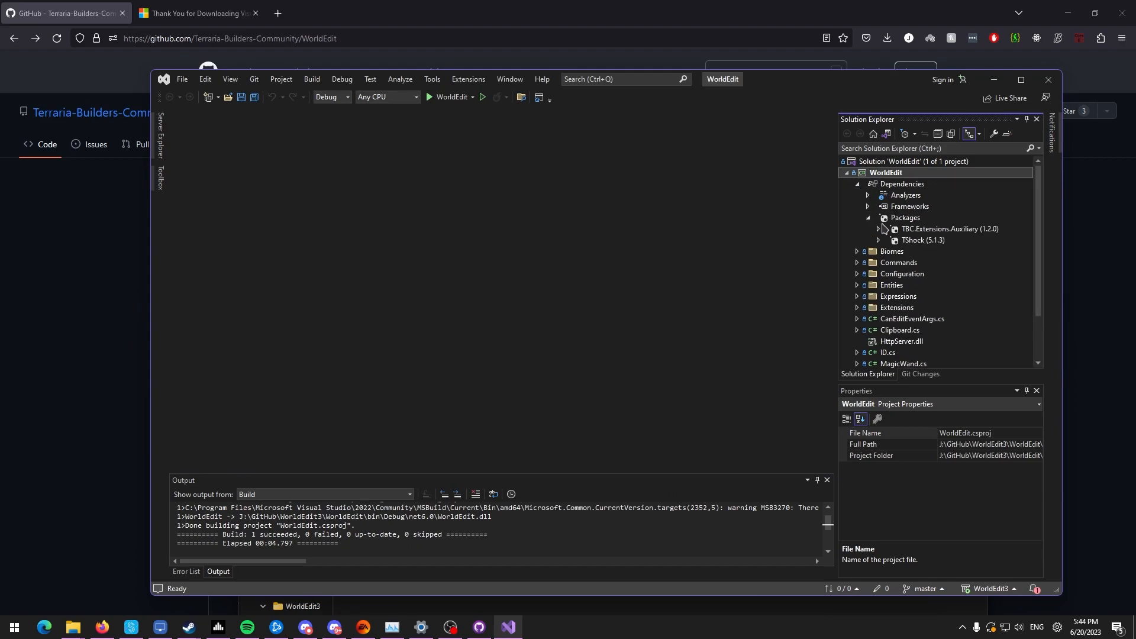
left_click(949, 229)
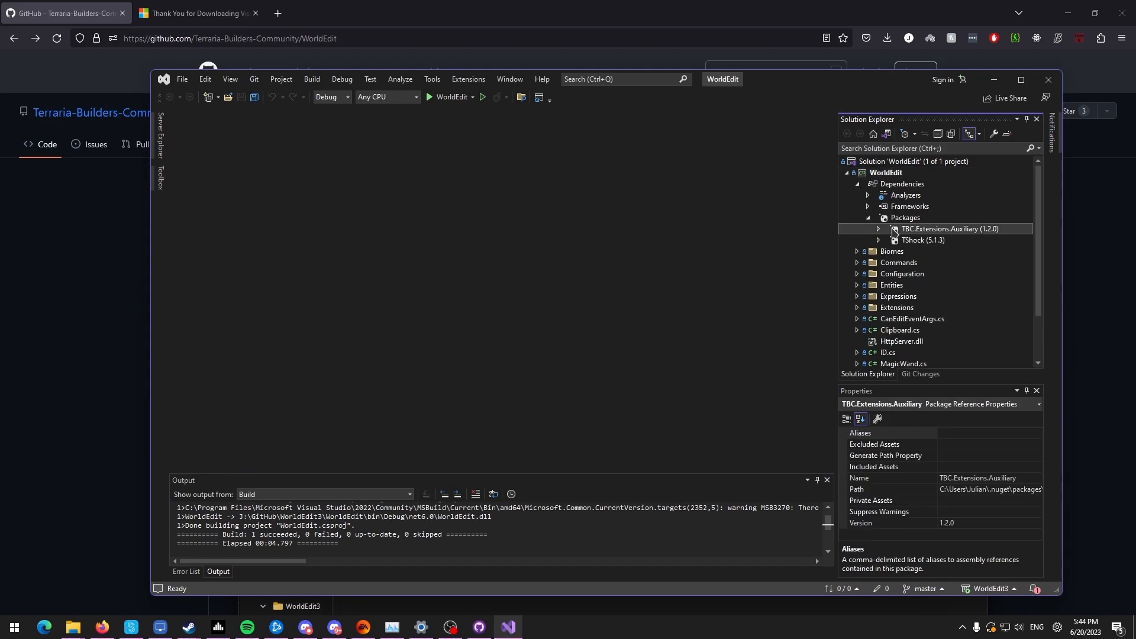
mouse_move(989, 489)
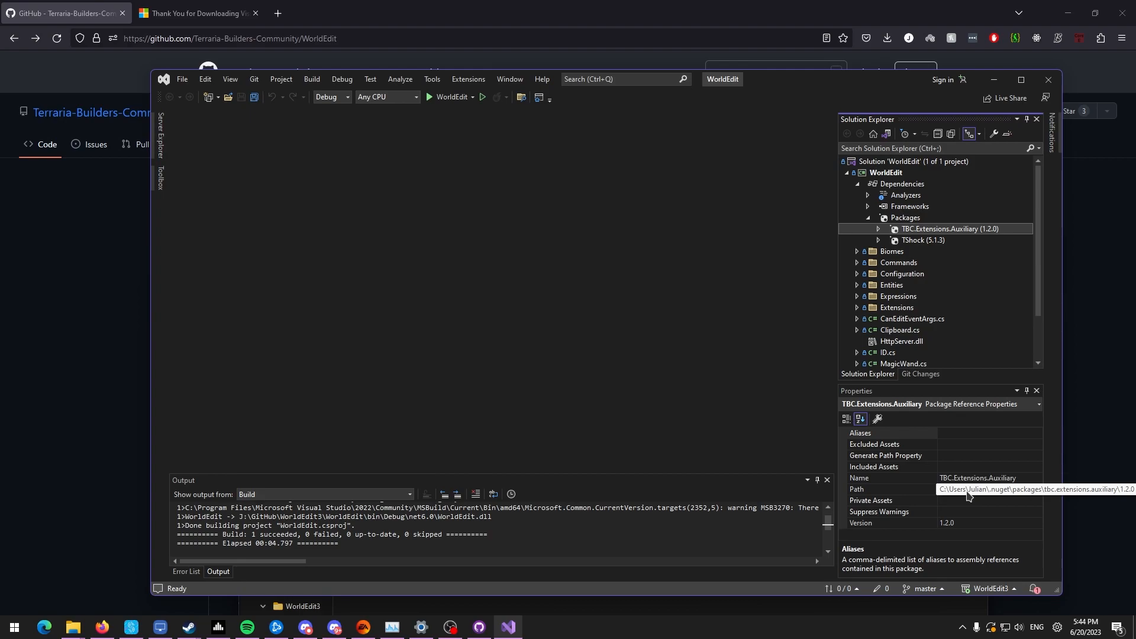
mouse_move(1048, 79)
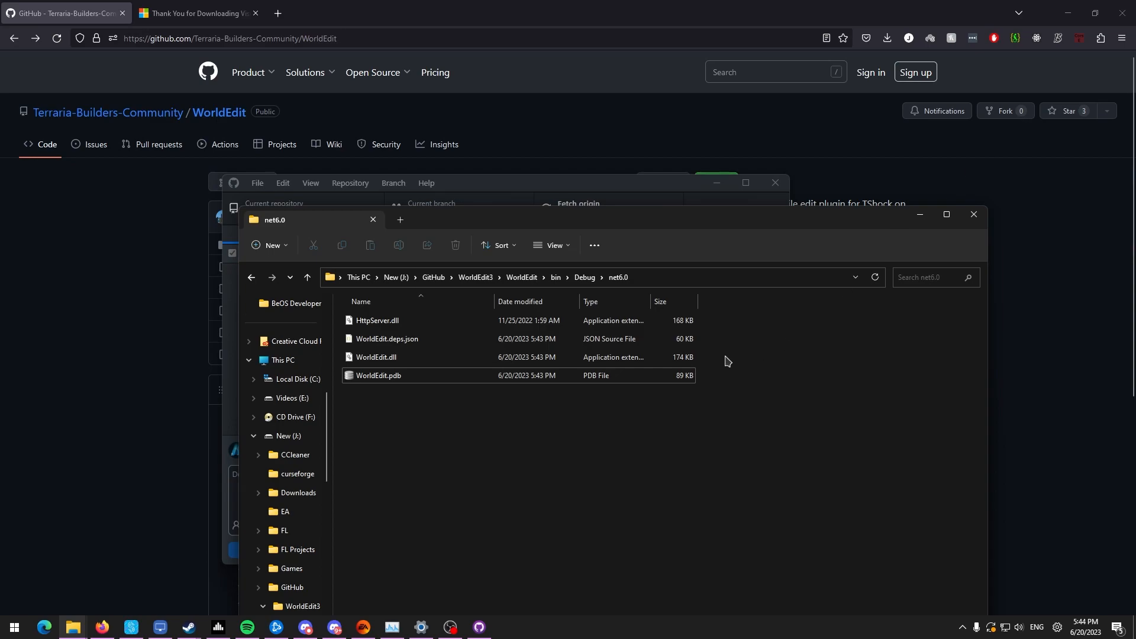
mouse_move(670, 402)
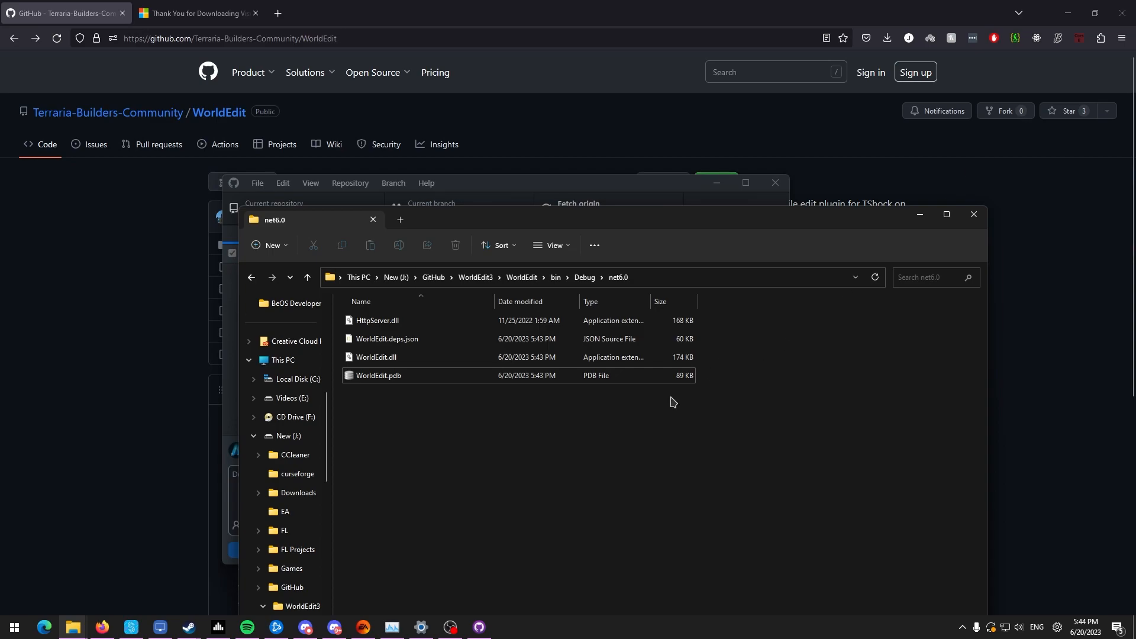
Navigate up via the WorldEdit and GitHub breadcrumbs and open a terminal in J:\GitHub.
left_click(520, 277)
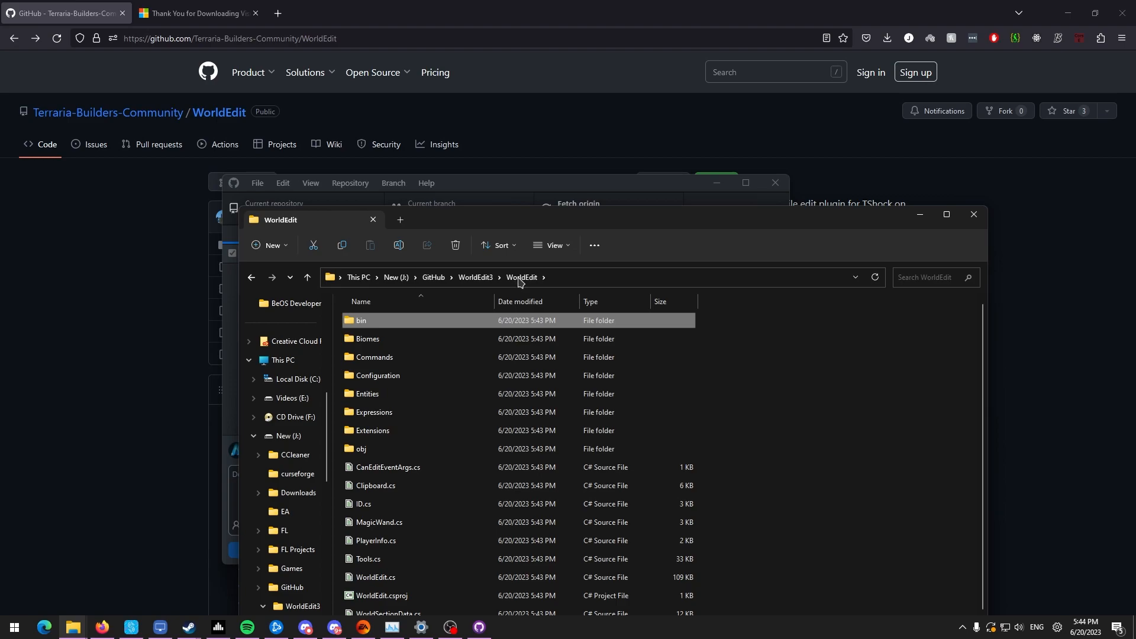
left_click(433, 277)
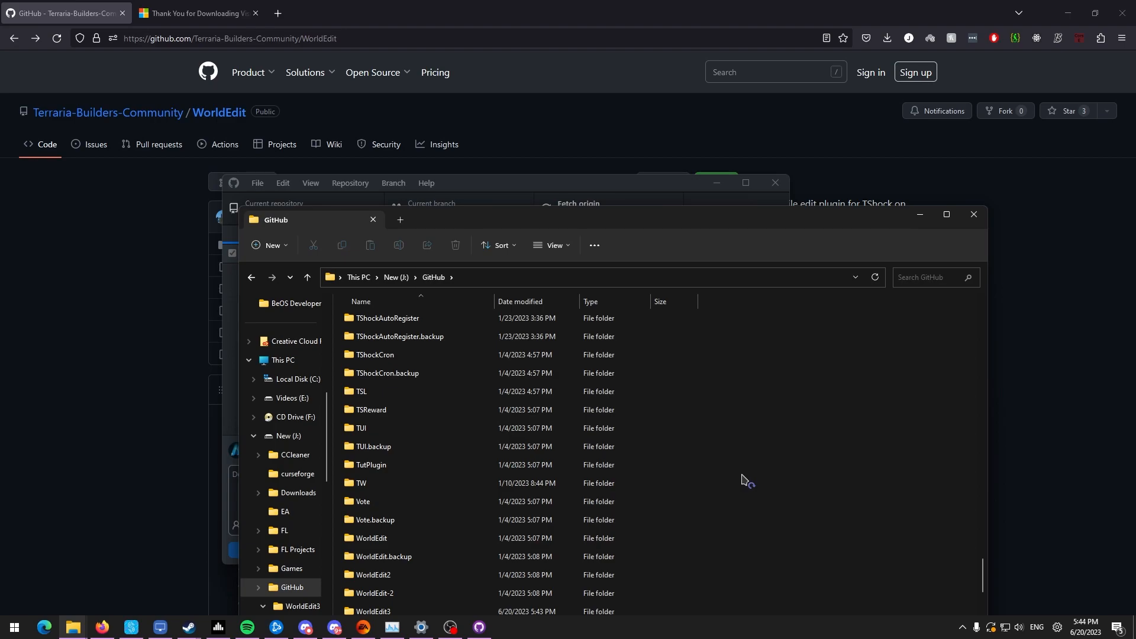
scroll("up", 3)
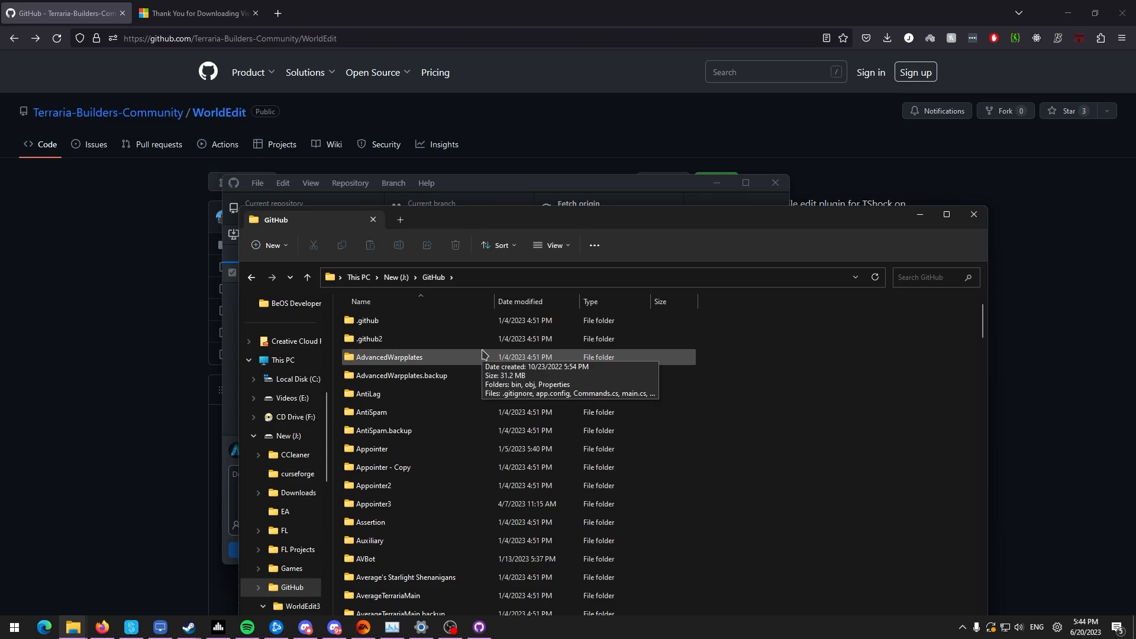
mouse_move(489, 359)
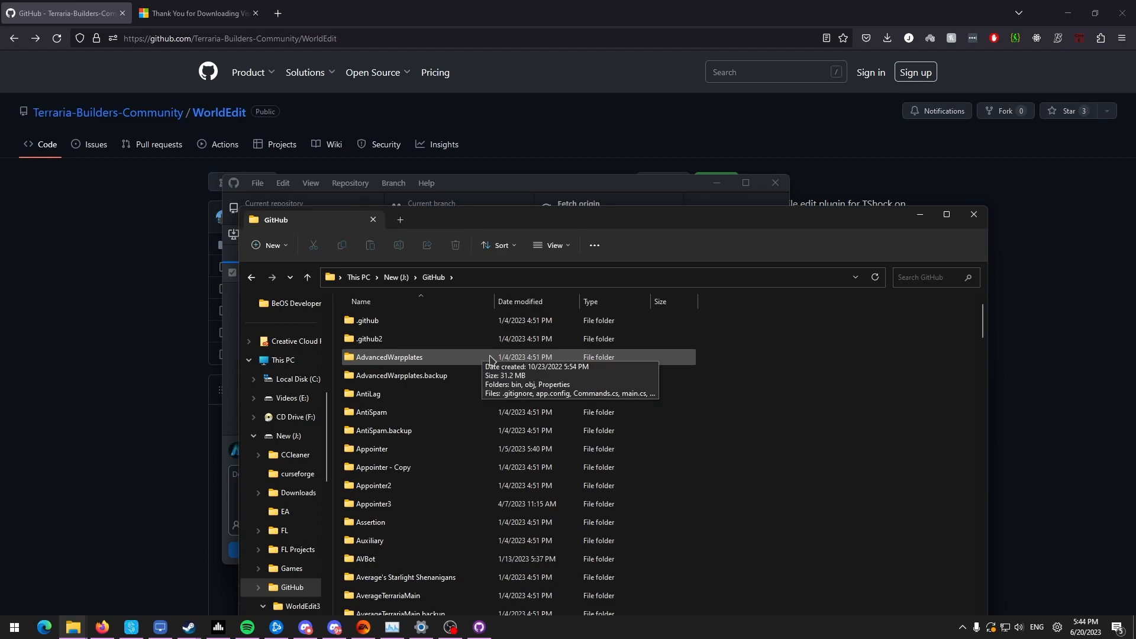
right_click(757, 409)
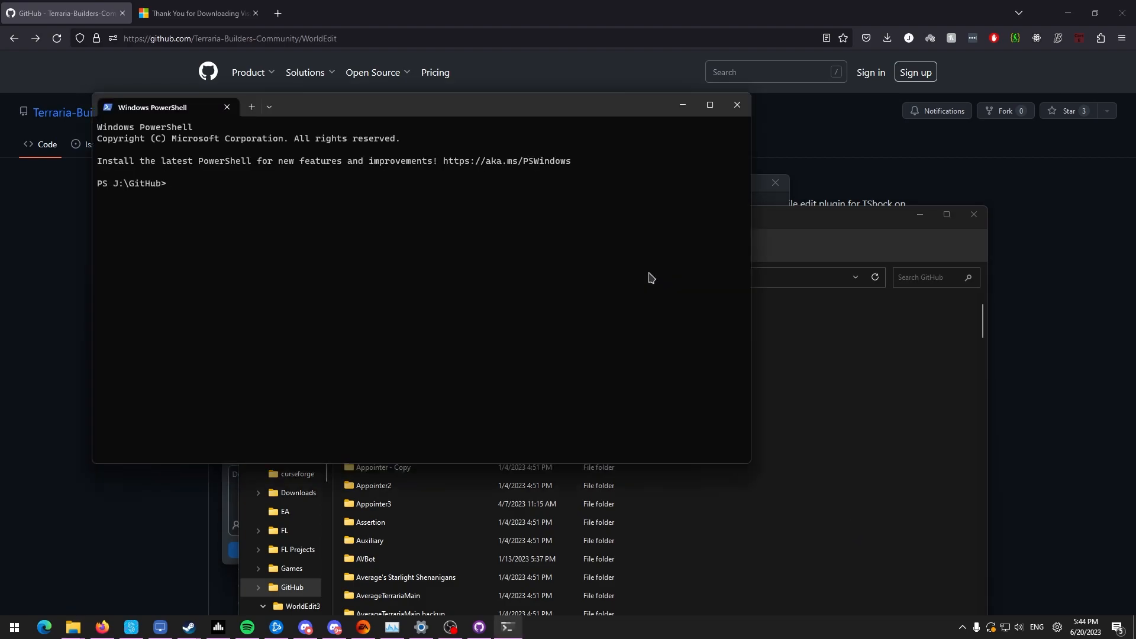
Attempt git clone of WorldEdit, which fails because the folder already exists.
type("git clo")
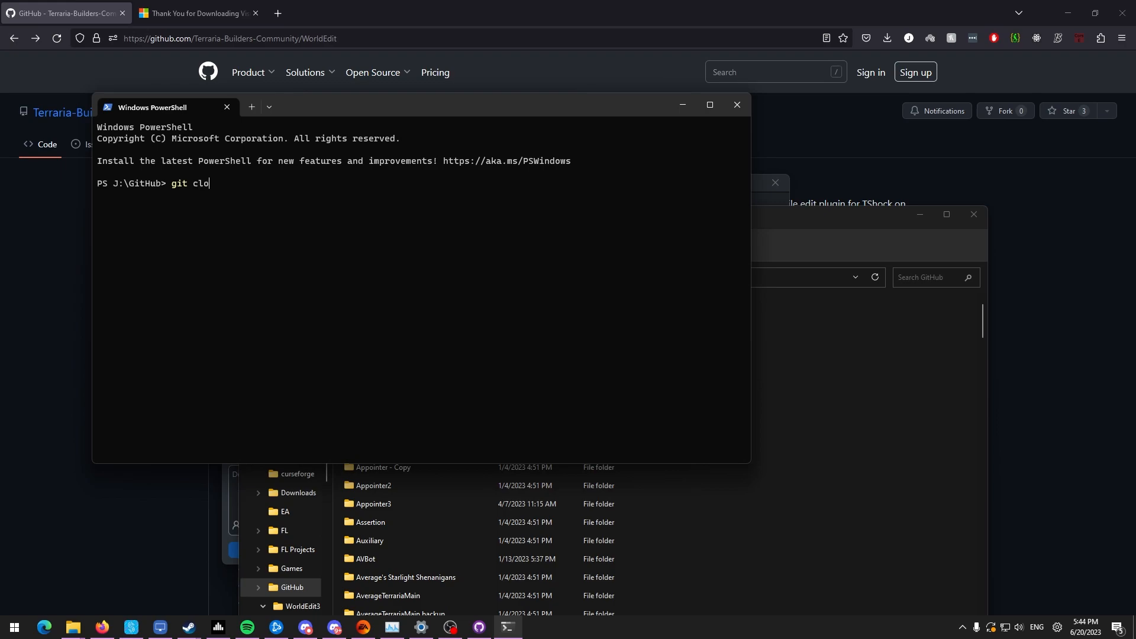
type("ne")
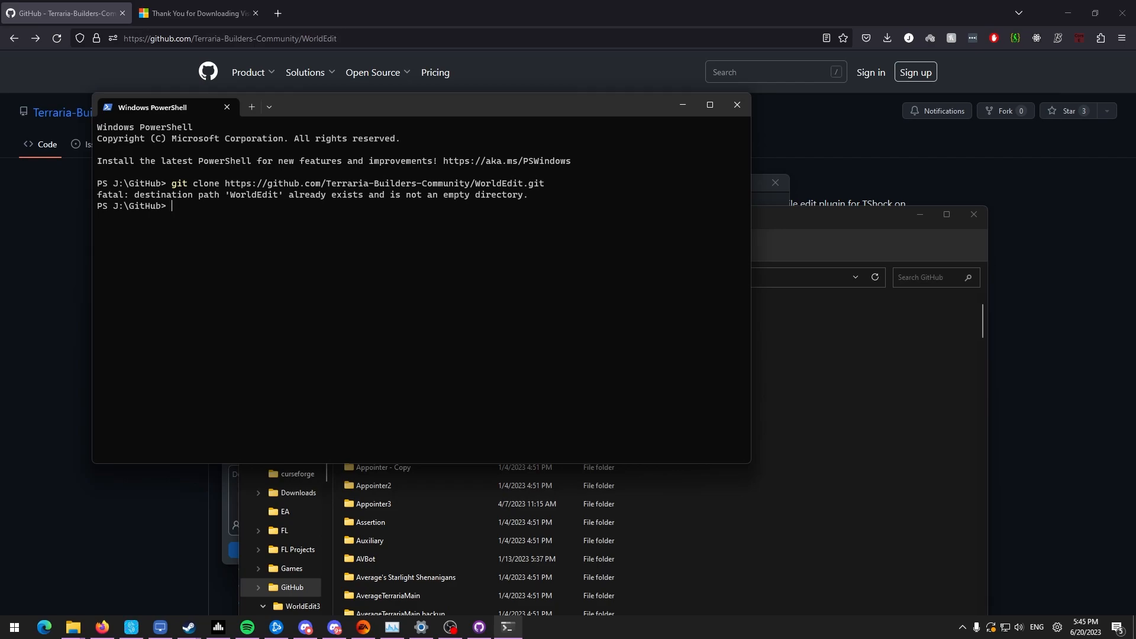
Create a new folder 'we' with mkdir and change into it.
type("mk")
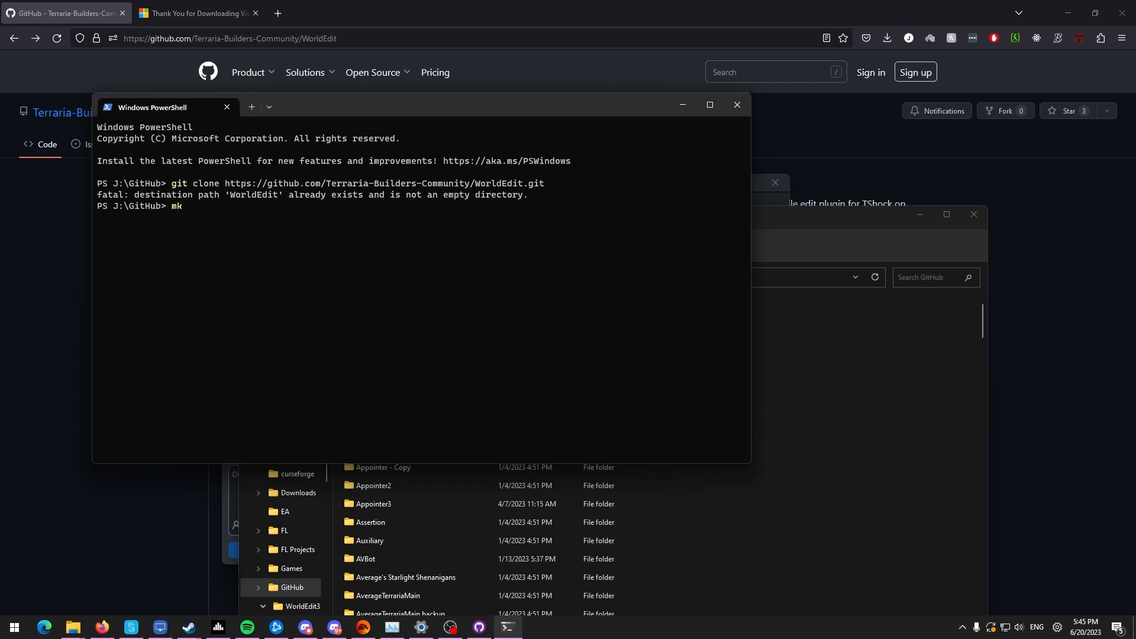
type("s")
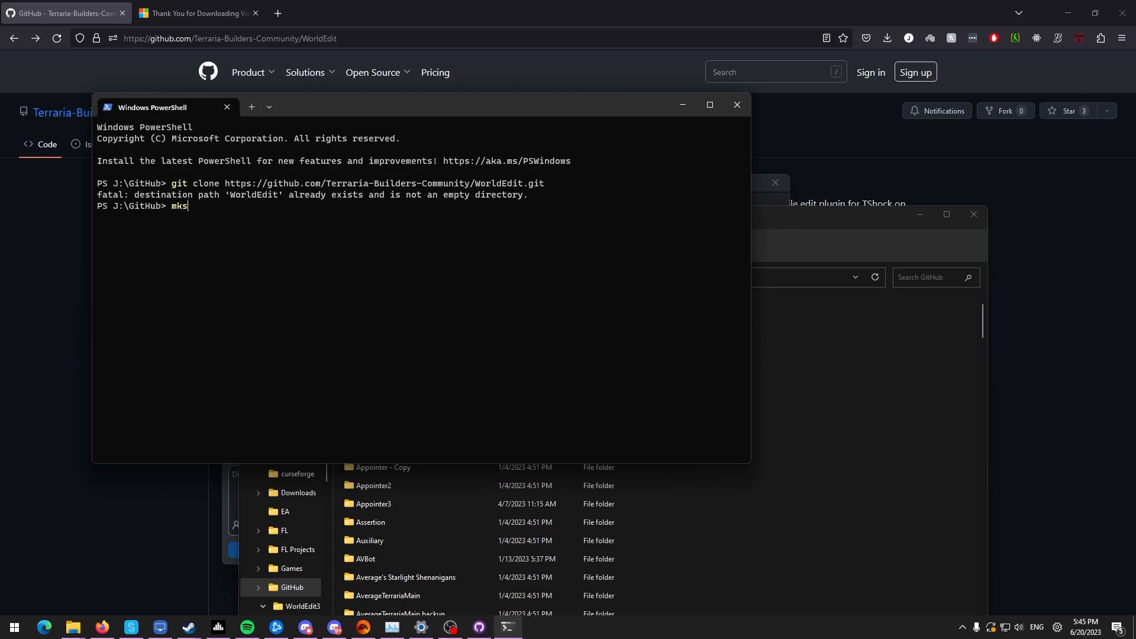
key("Backspace")
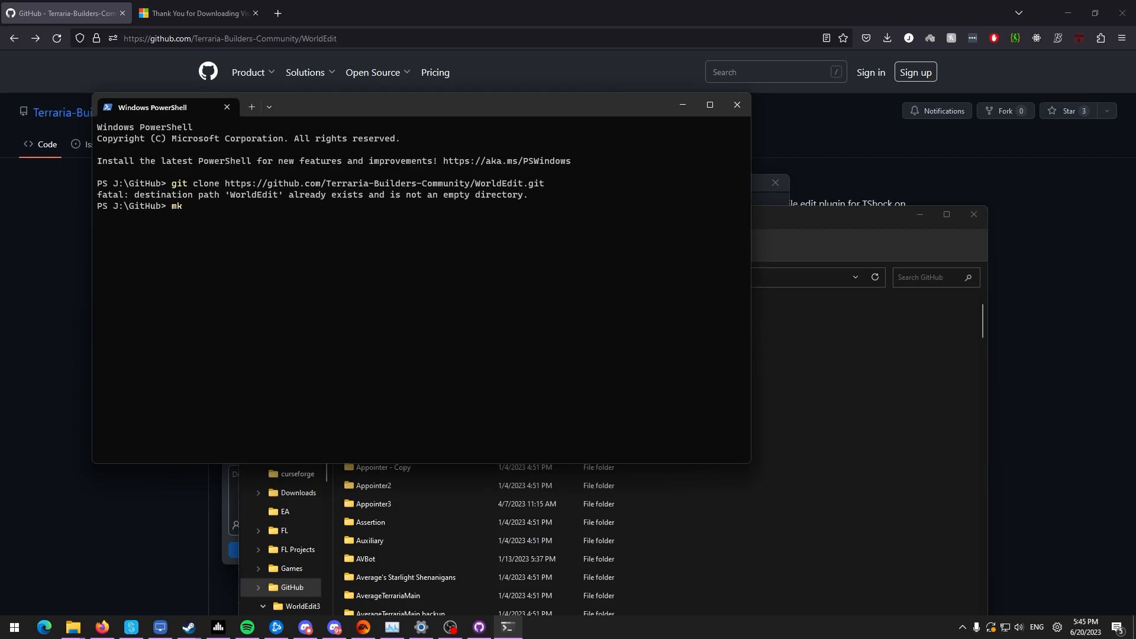
type("dir")
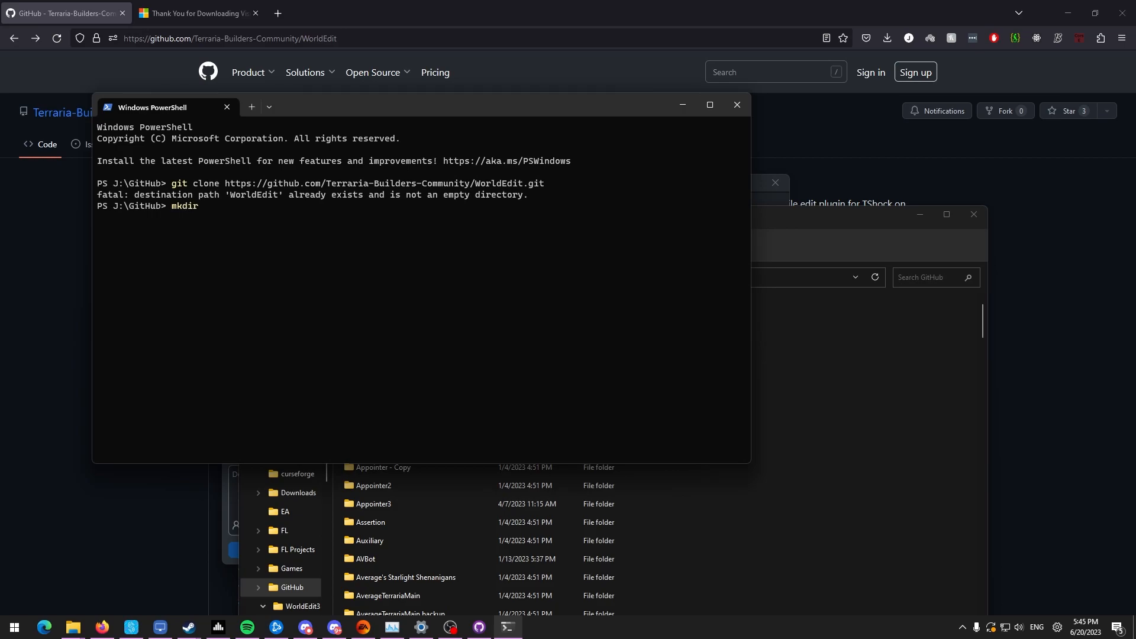
type("we")
type("cd .\\we\\")
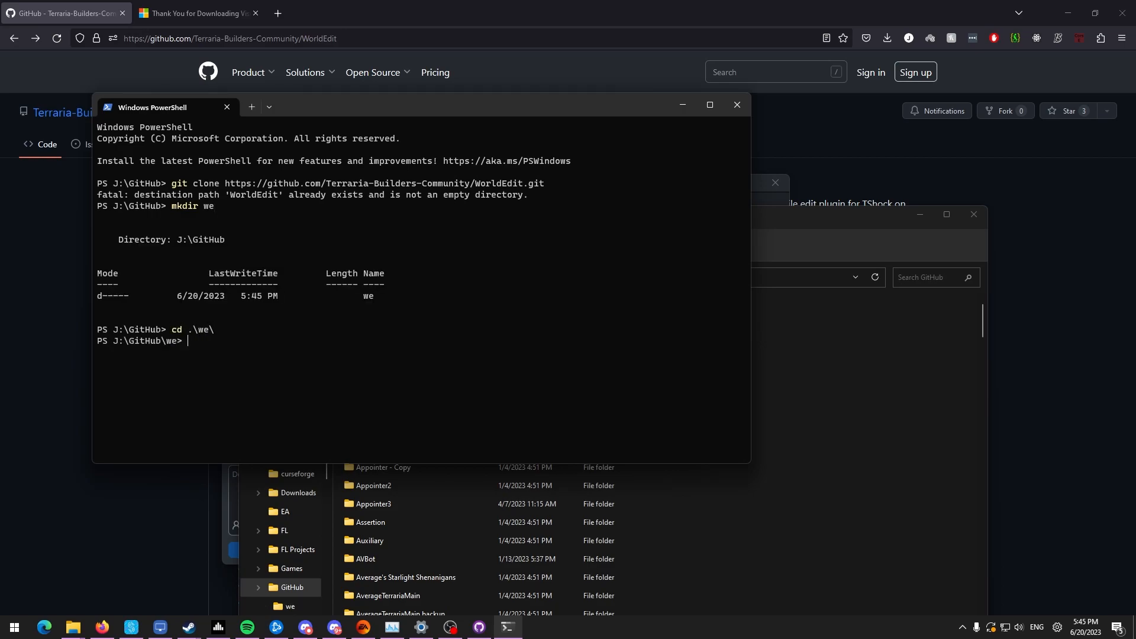
key("Return")
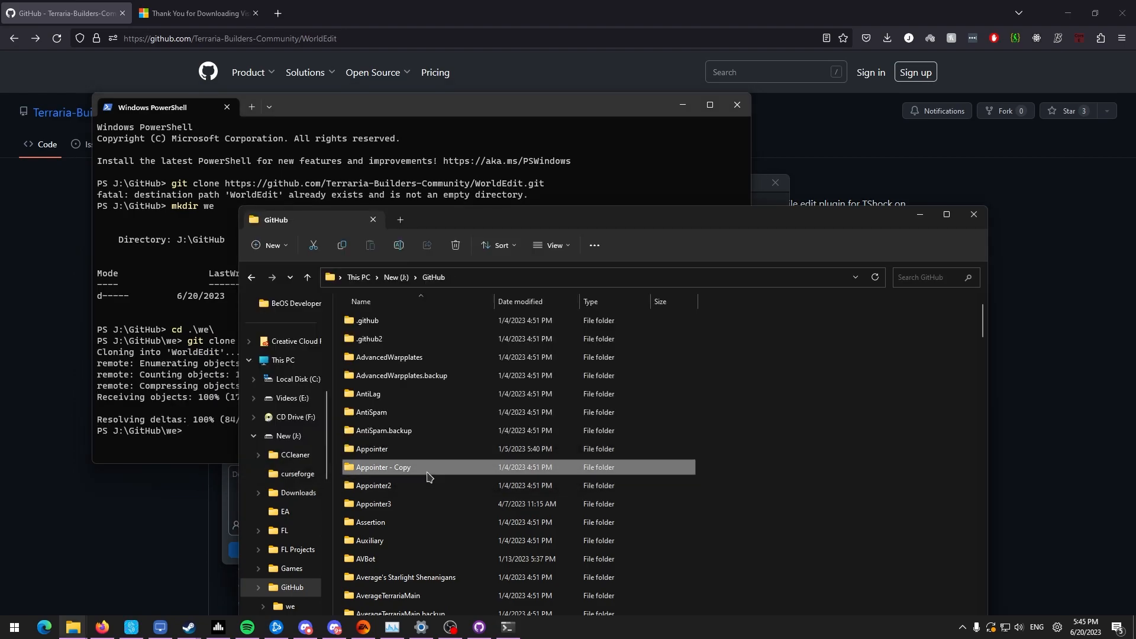
Open the 'we' folder and the cloned WorldEdit folder inside it.
scroll("down", 3)
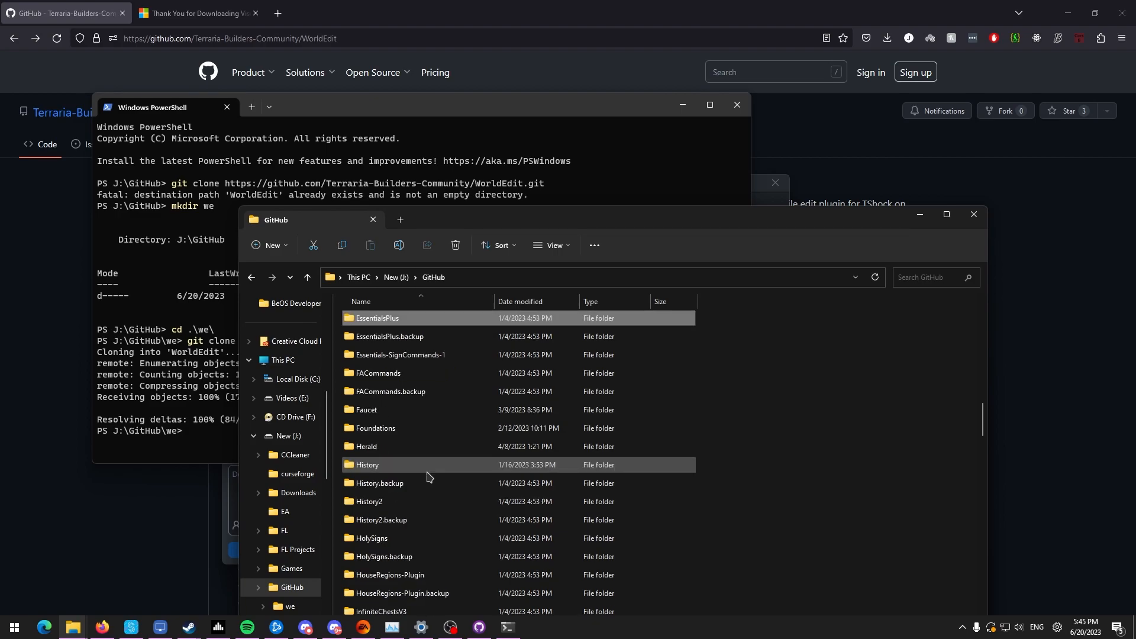
scroll("down", 3)
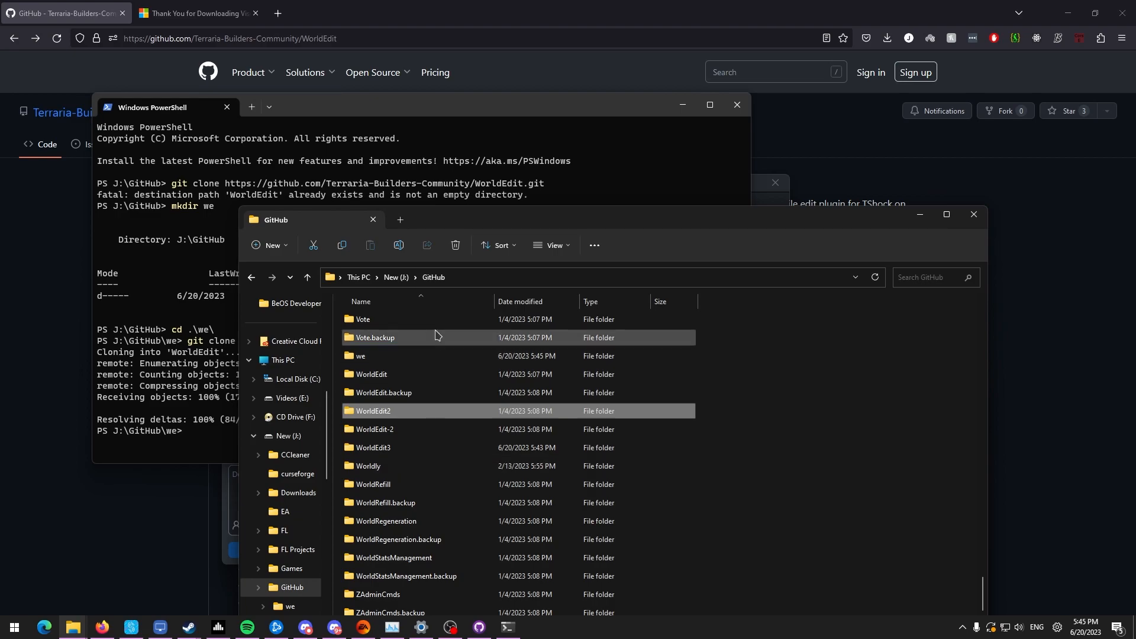
double_click(360, 356)
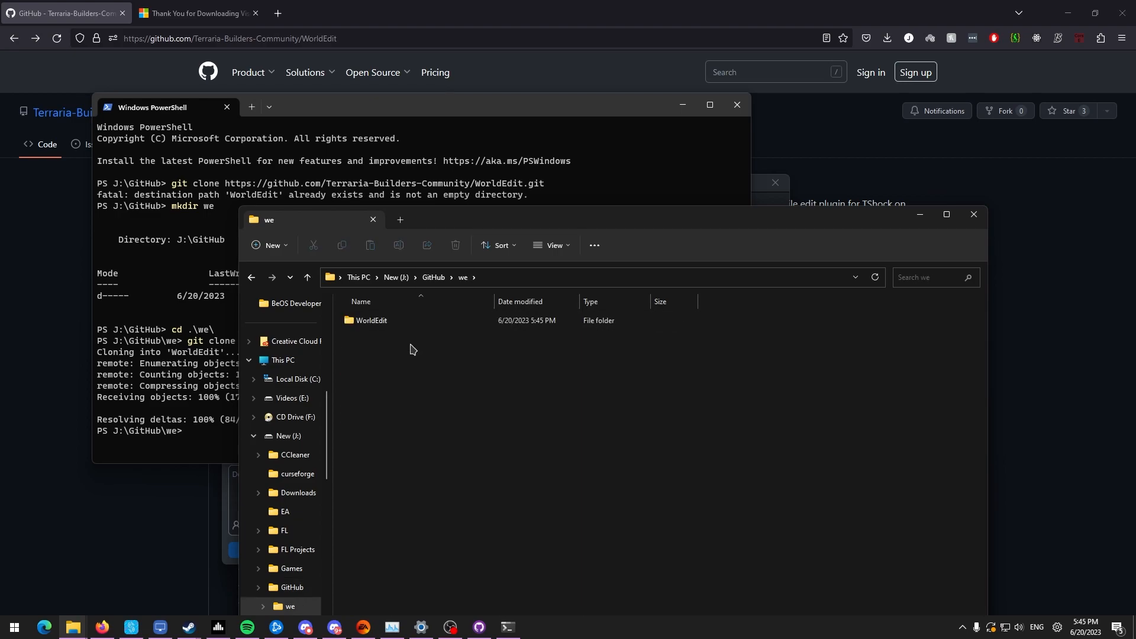
double_click(370, 320)
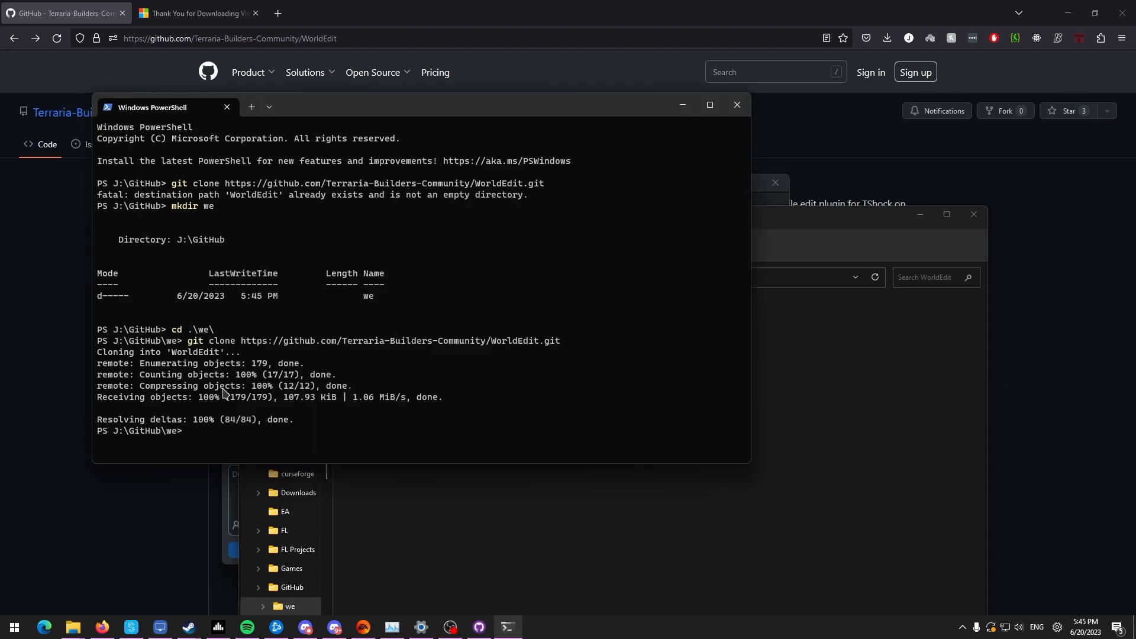
Change into .\WorldEdit\ and run dotnet build, retrying after the --release switch is rejected.
type("cd .\\WorldEdit\\")
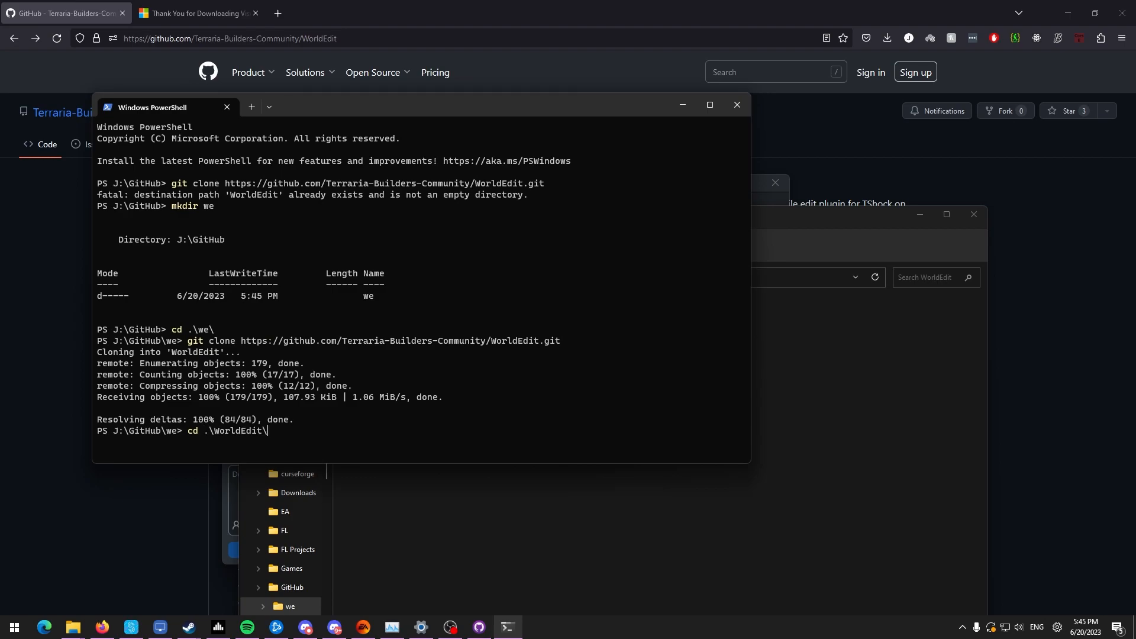
type("dotnet b")
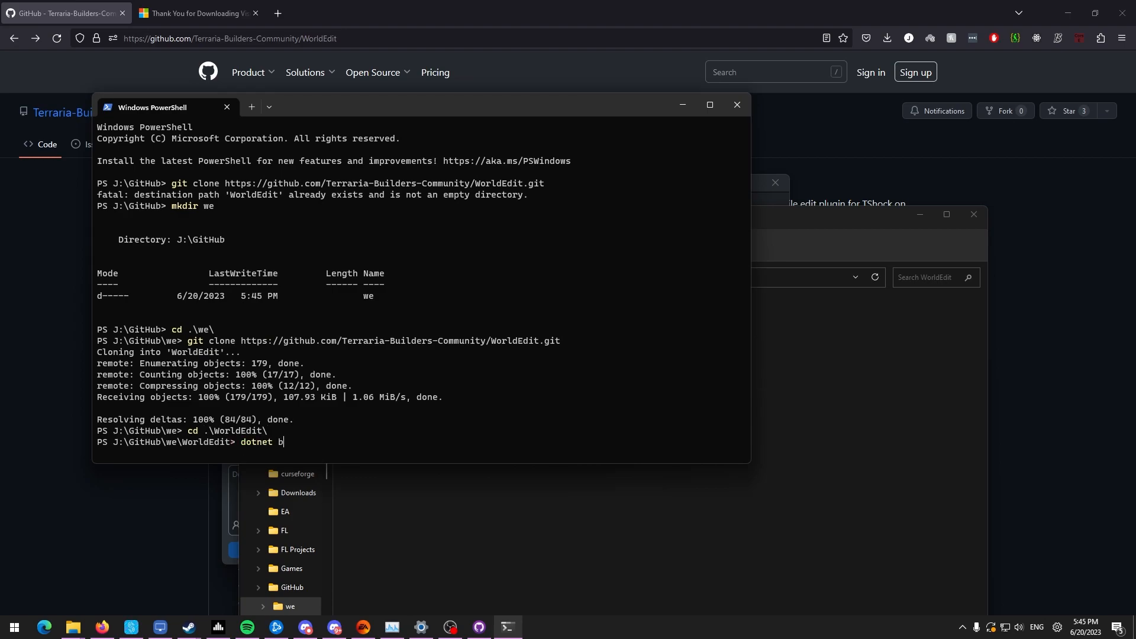
type("uild")
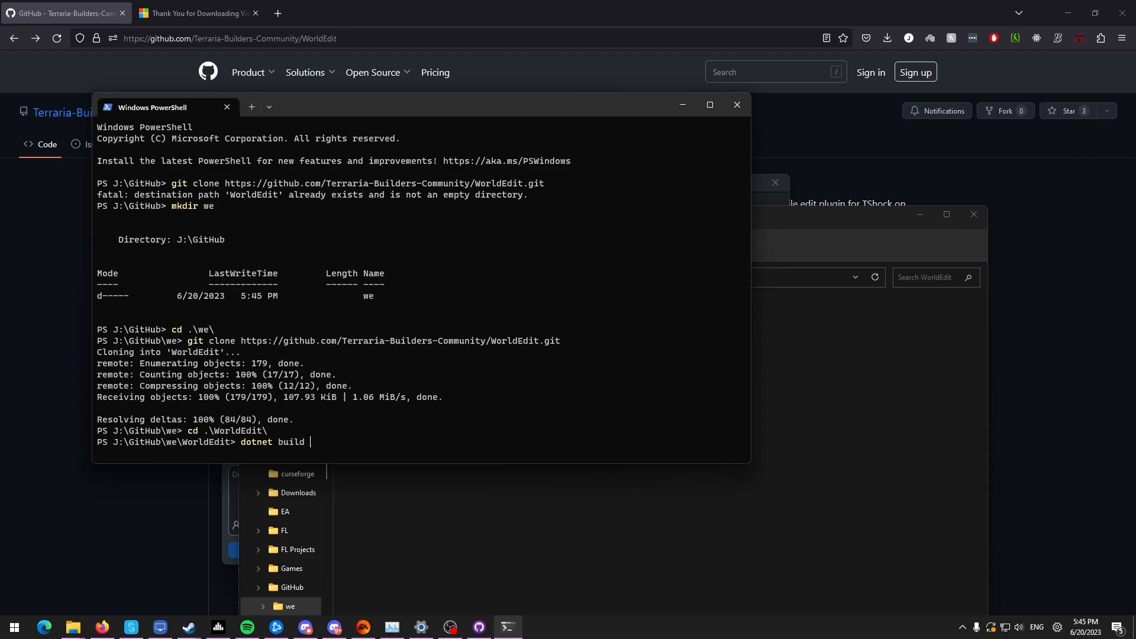
type("--relk")
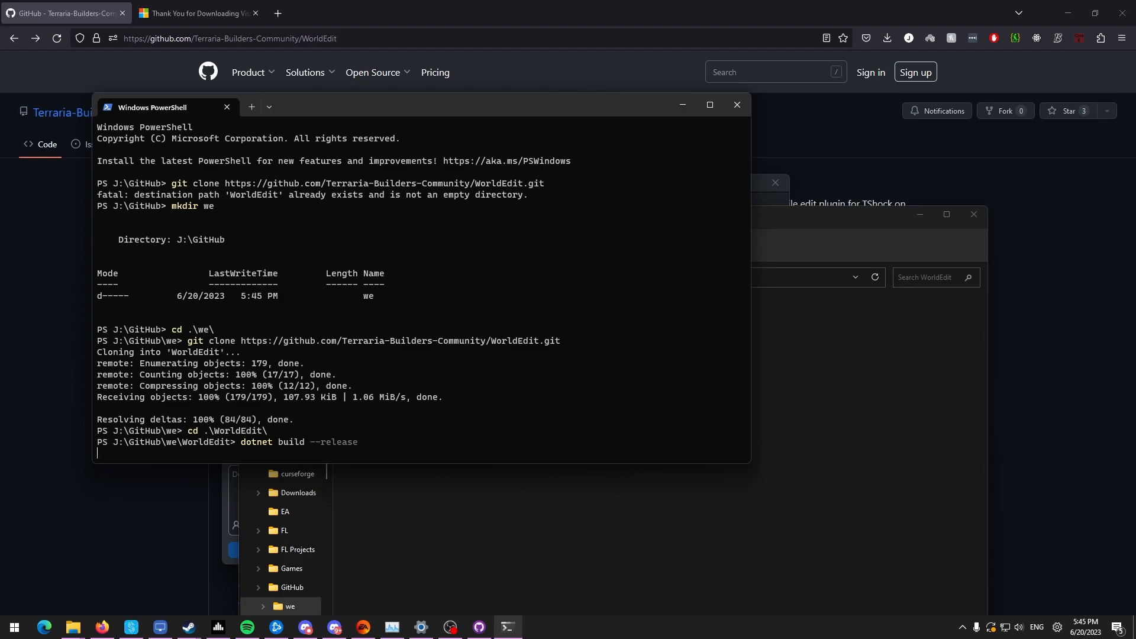
key("Return")
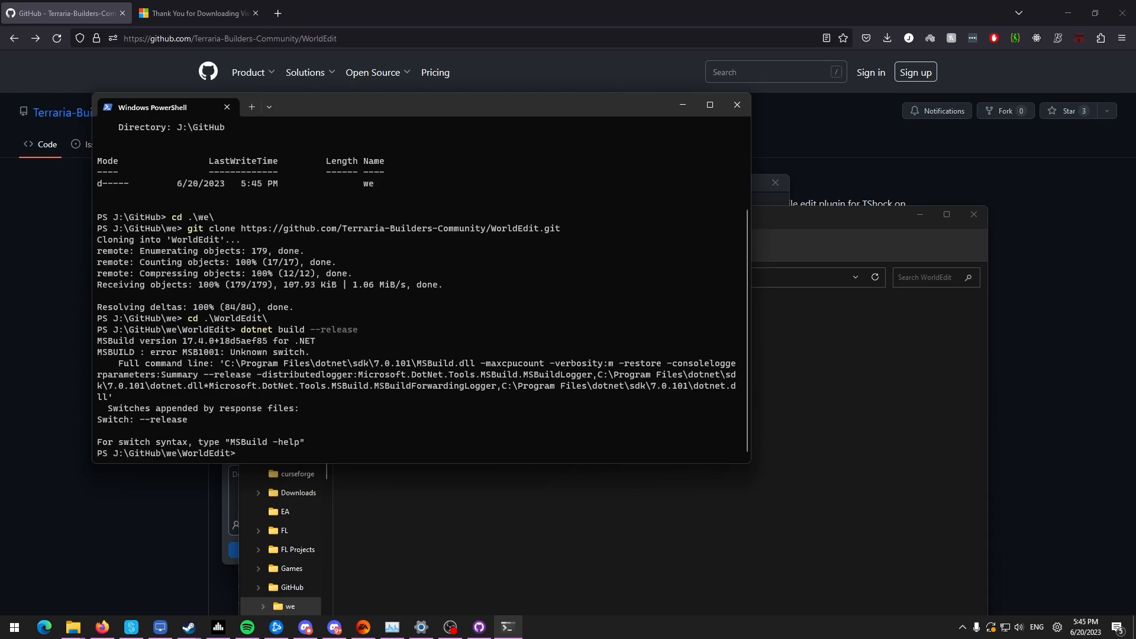
type("dotnet build --relea")
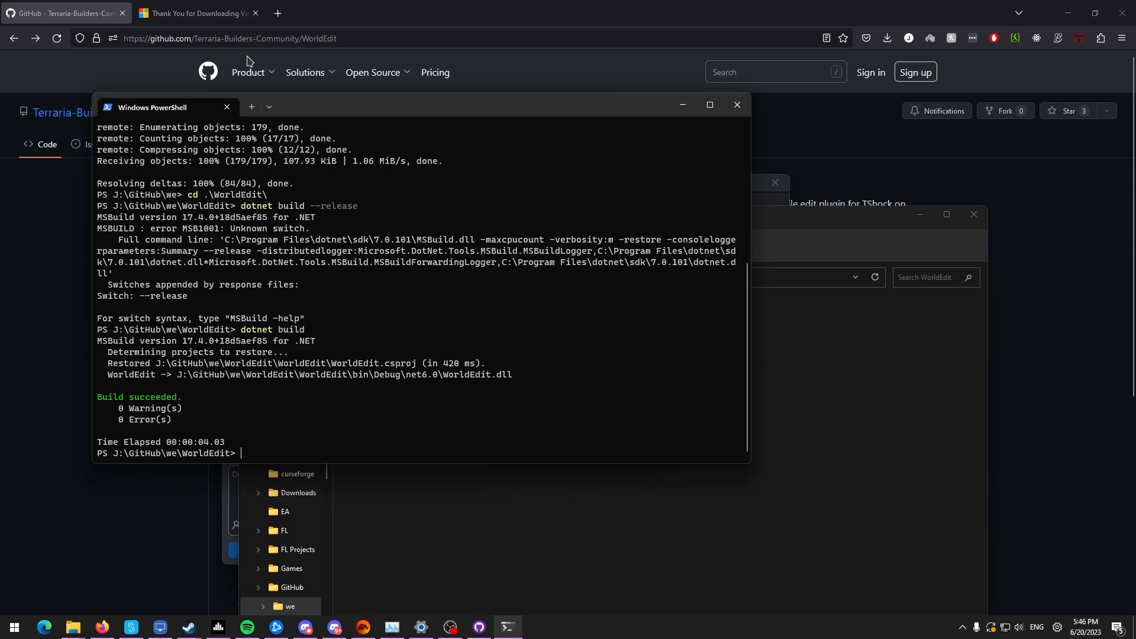
mouse_move(285, 65)
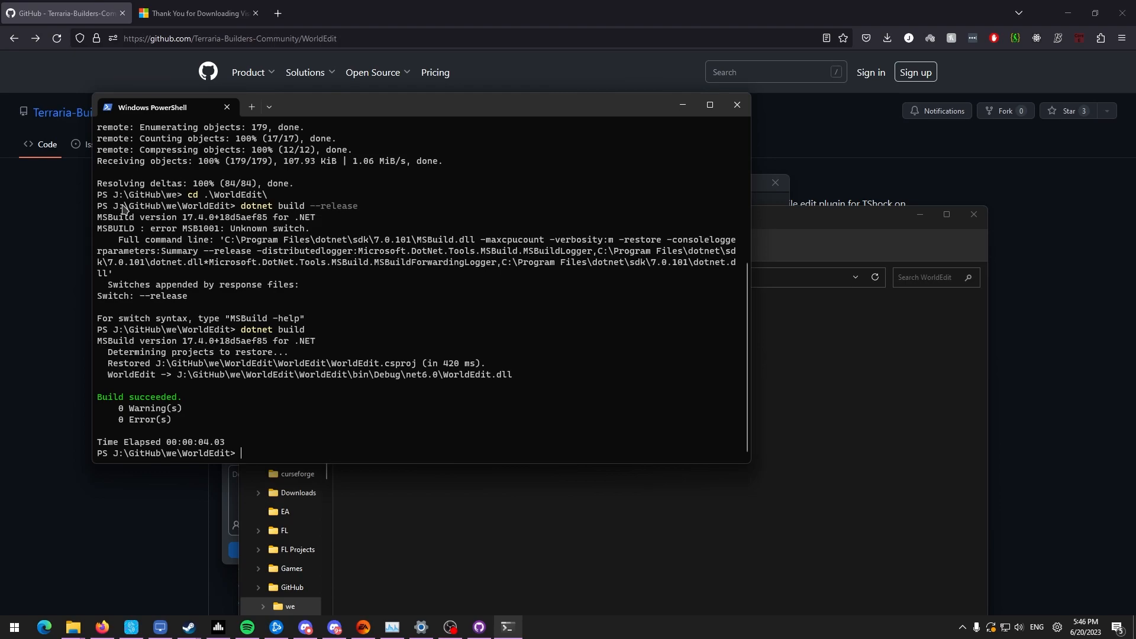
mouse_move(79, 175)
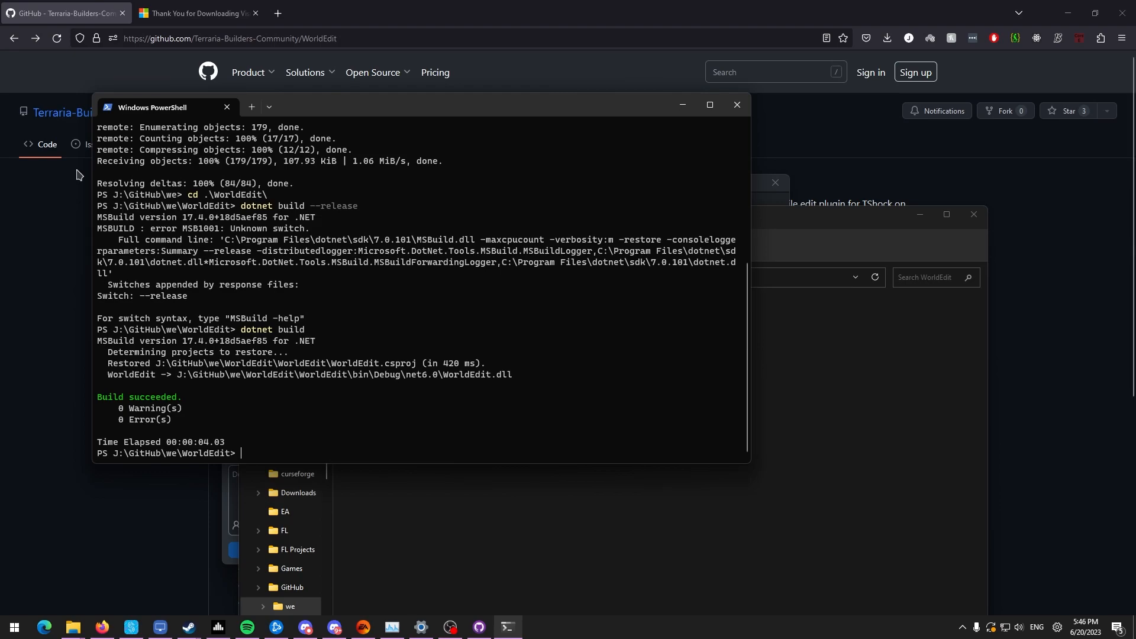